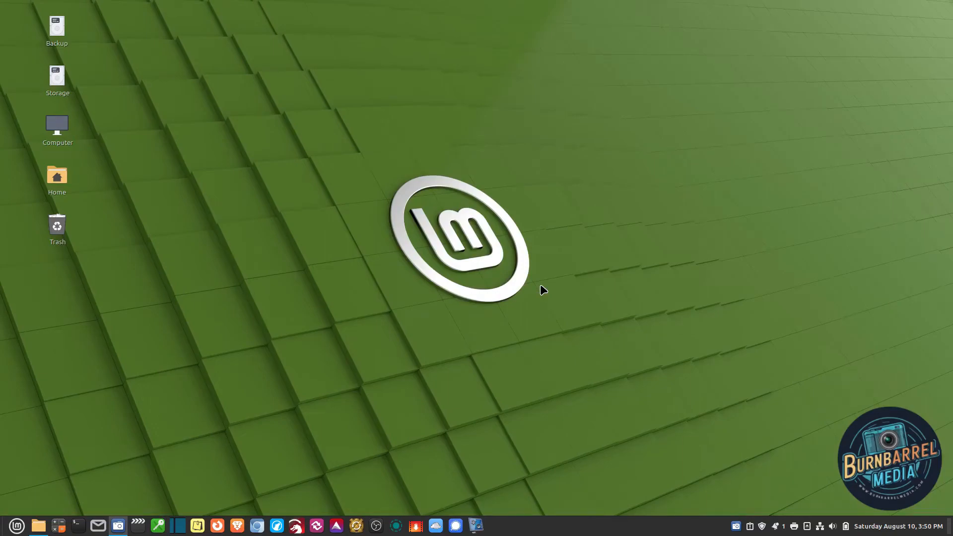
mouse_move(448, 372)
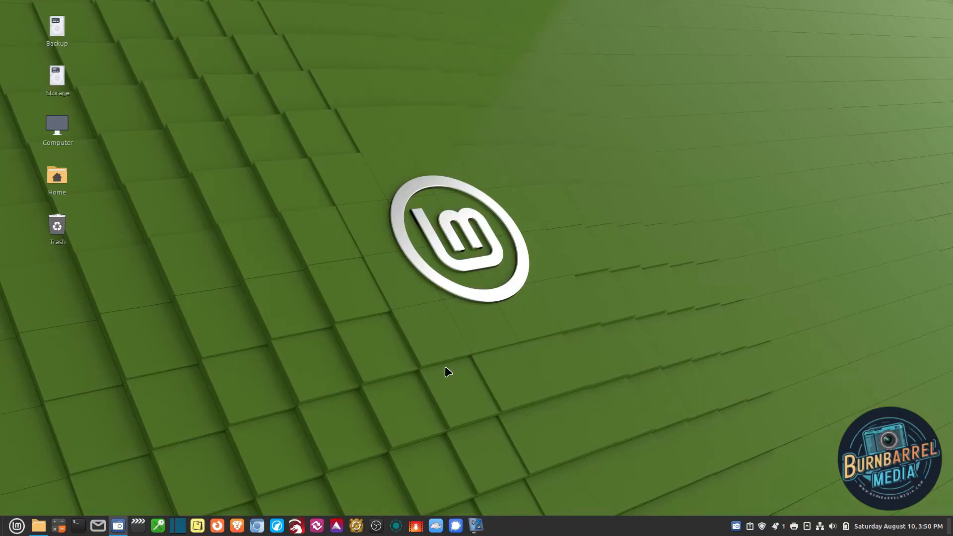
mouse_move(84, 351)
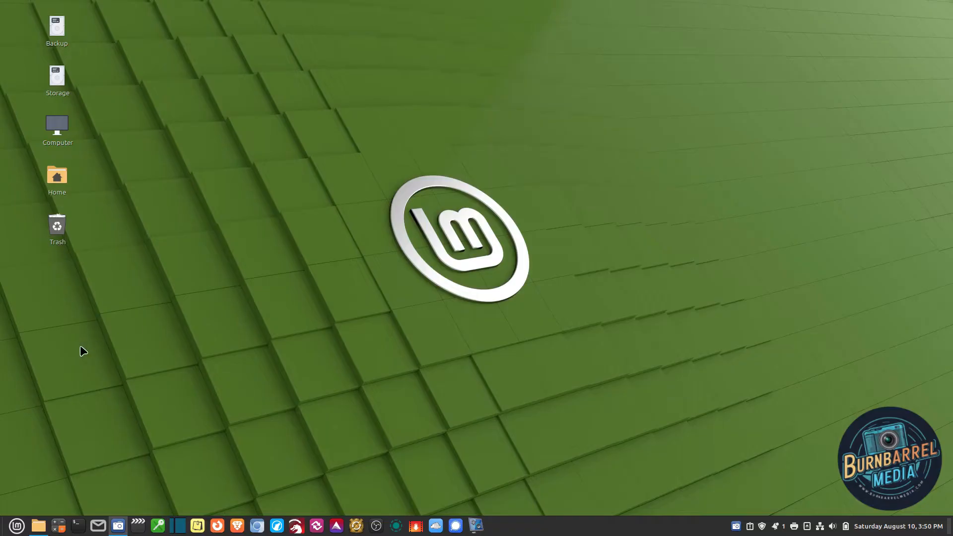
Search the Cinnamon application menu for 'notes' to find the Notes app
click(16, 526)
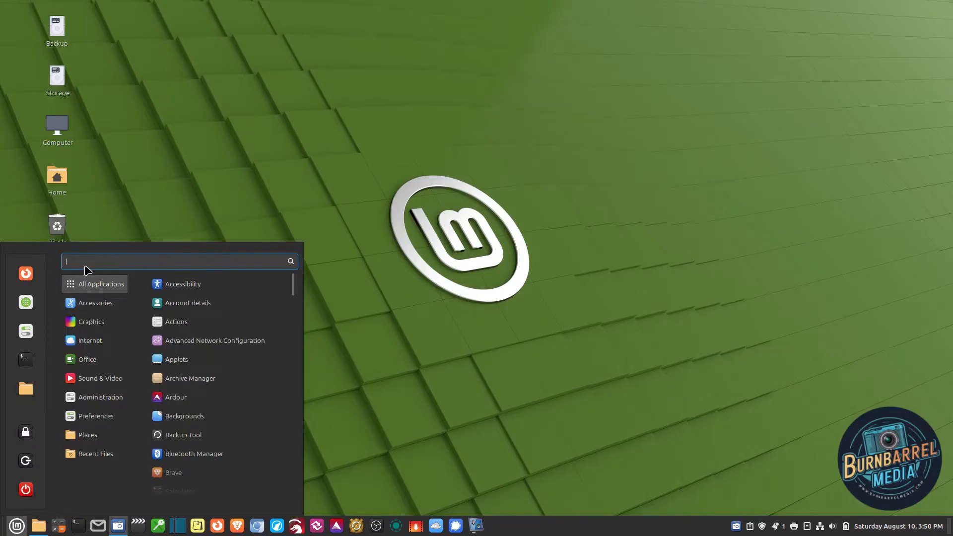
text(notes)
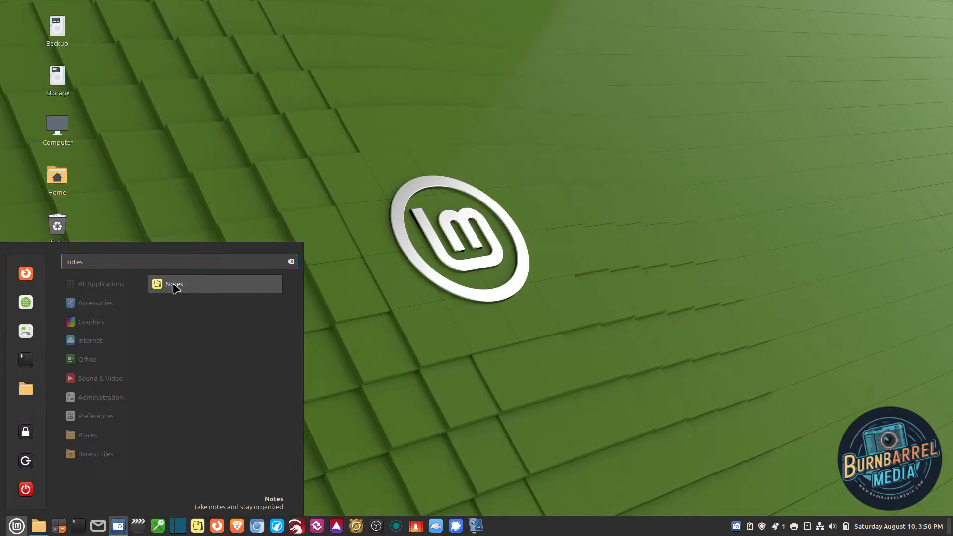
click(175, 284)
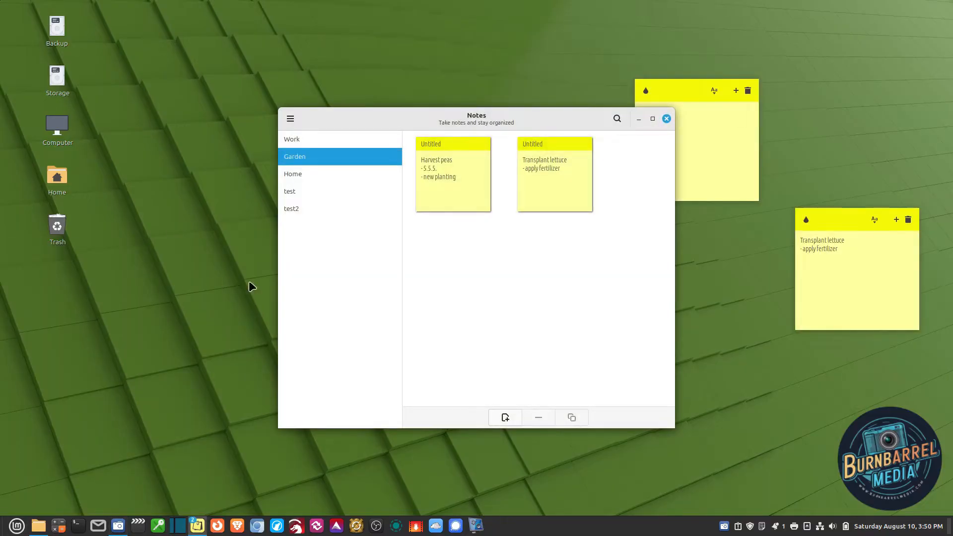
mouse_move(406, 224)
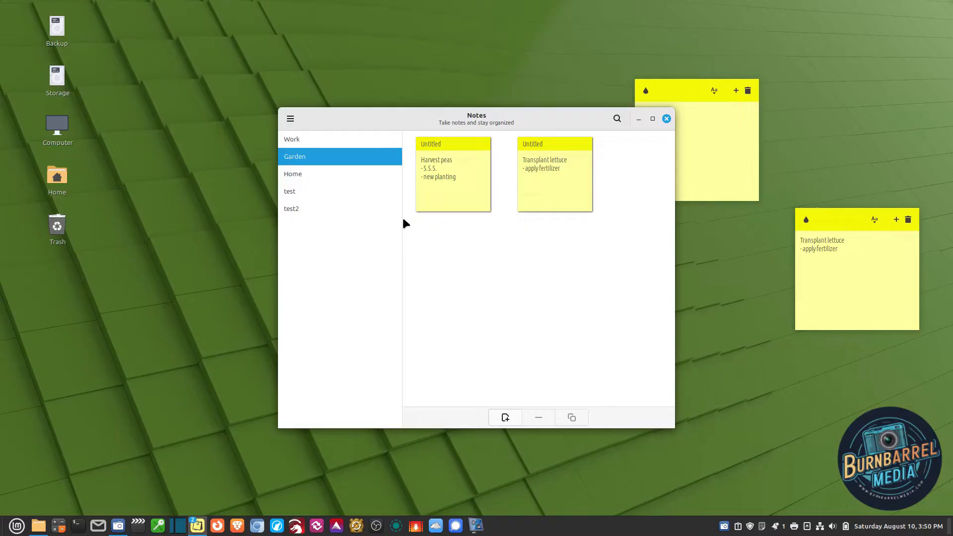
mouse_move(329, 140)
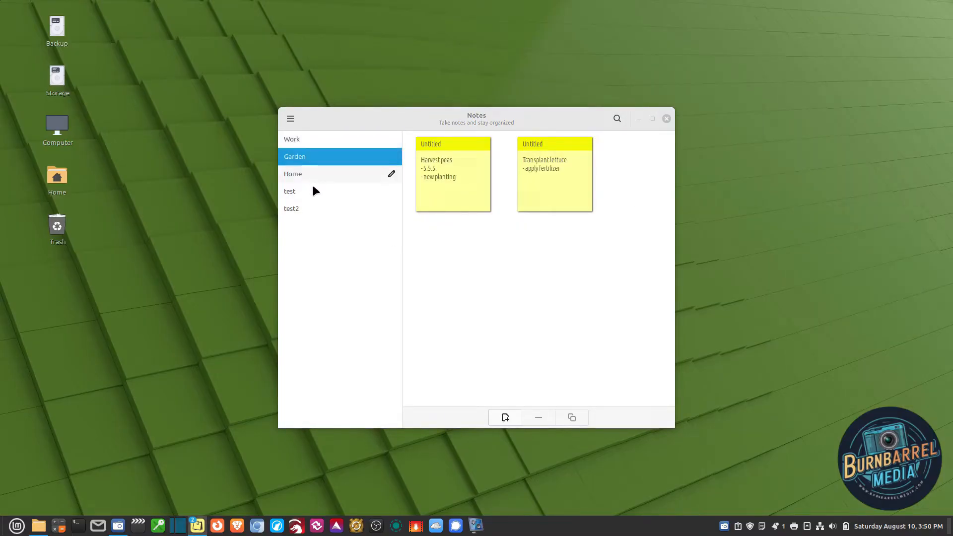
click(291, 209)
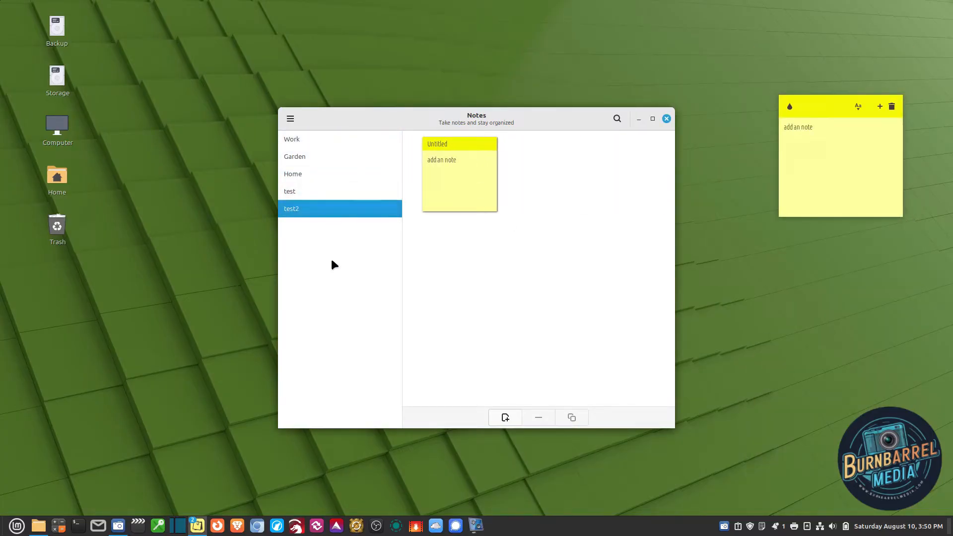
click(294, 156)
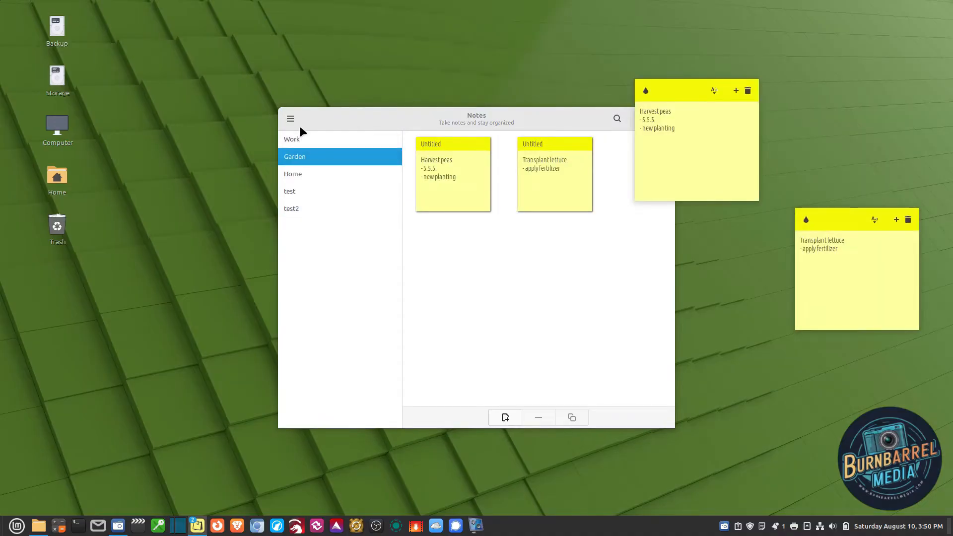
Create a group named 'test 3' and add a note reading 'new note' to it
click(290, 119)
text(te)
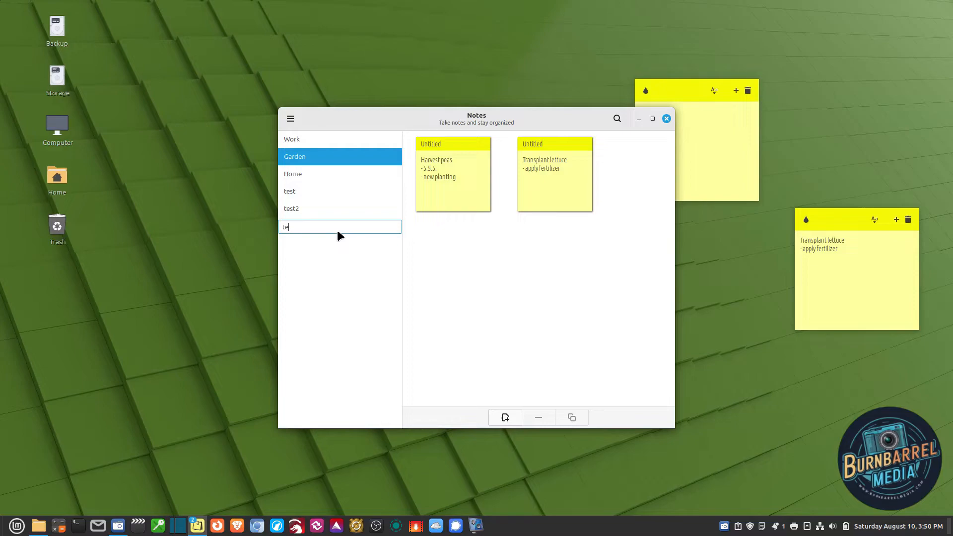
text(st 3)
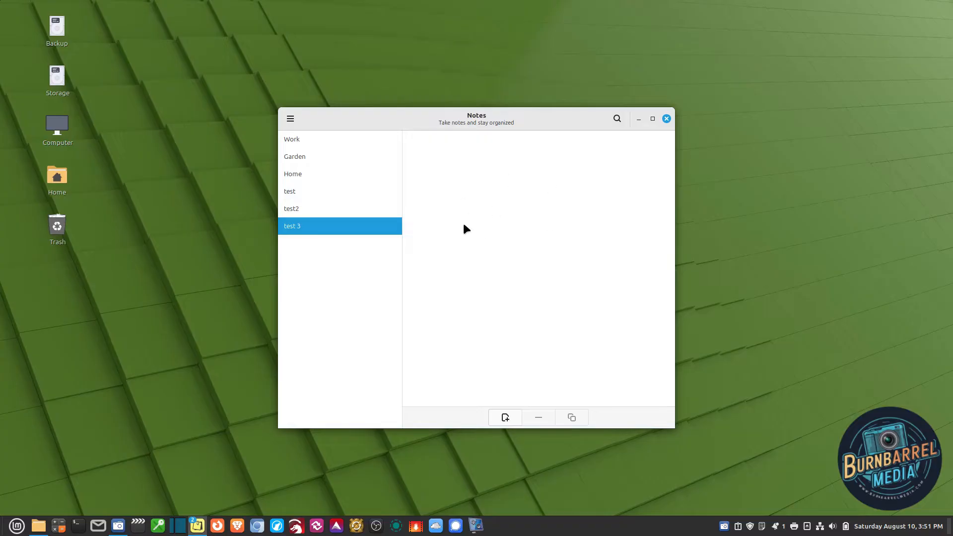
mouse_move(507, 285)
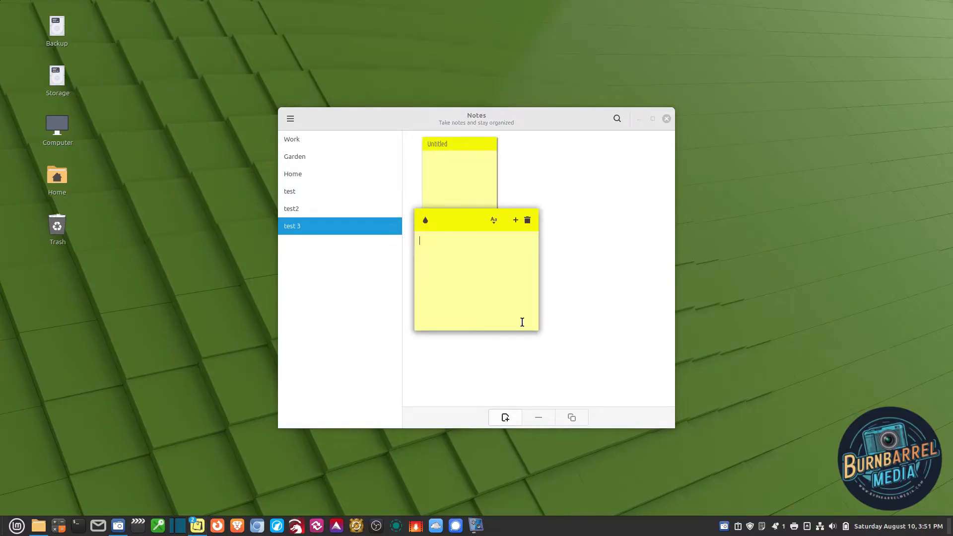
text(n)
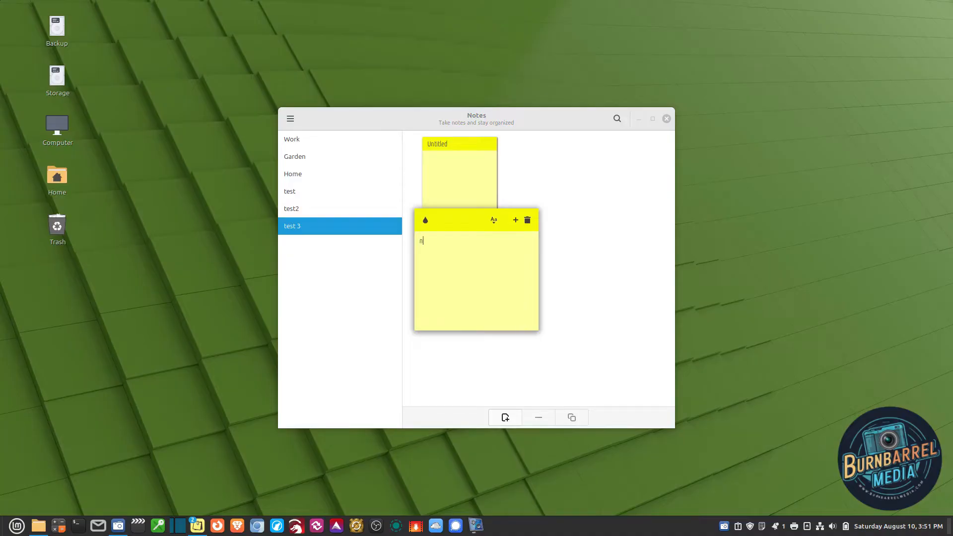
text(ew note)
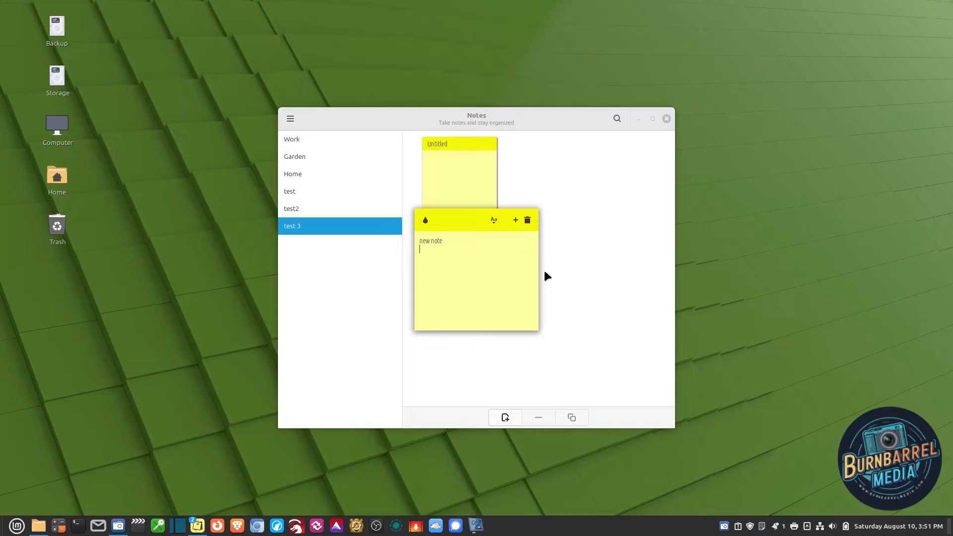
Resize the new note window and move it lower and to the right
drag(476, 221, 484, 65)
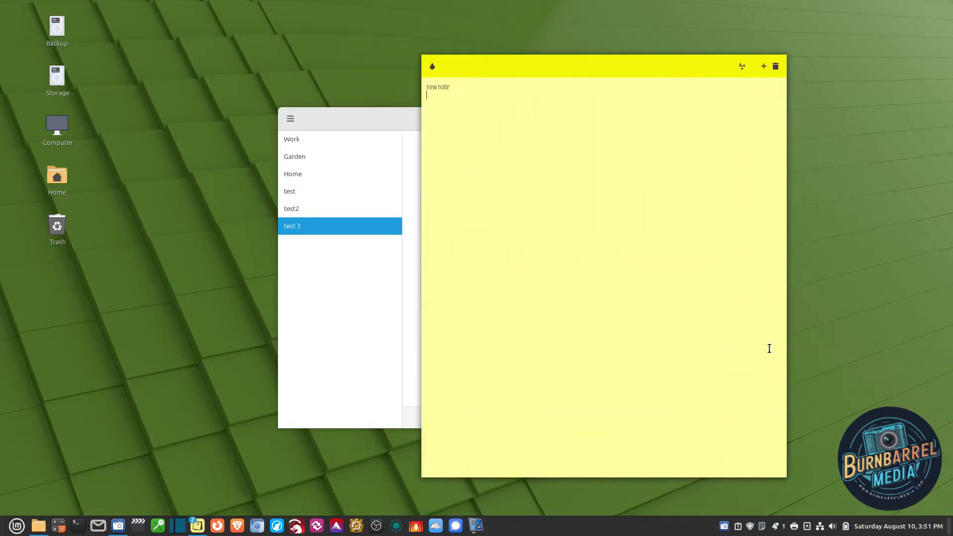
drag(602, 65, 585, 50)
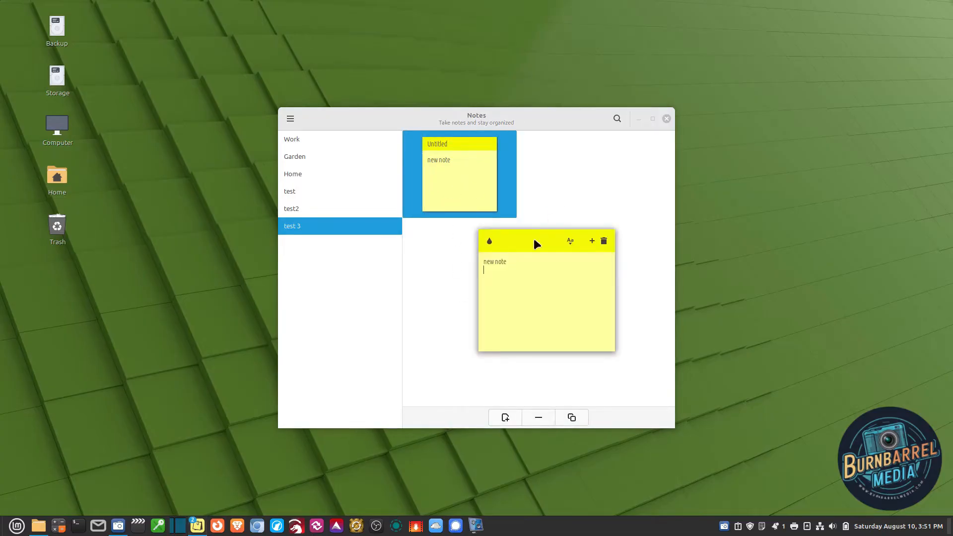
mouse_move(610, 253)
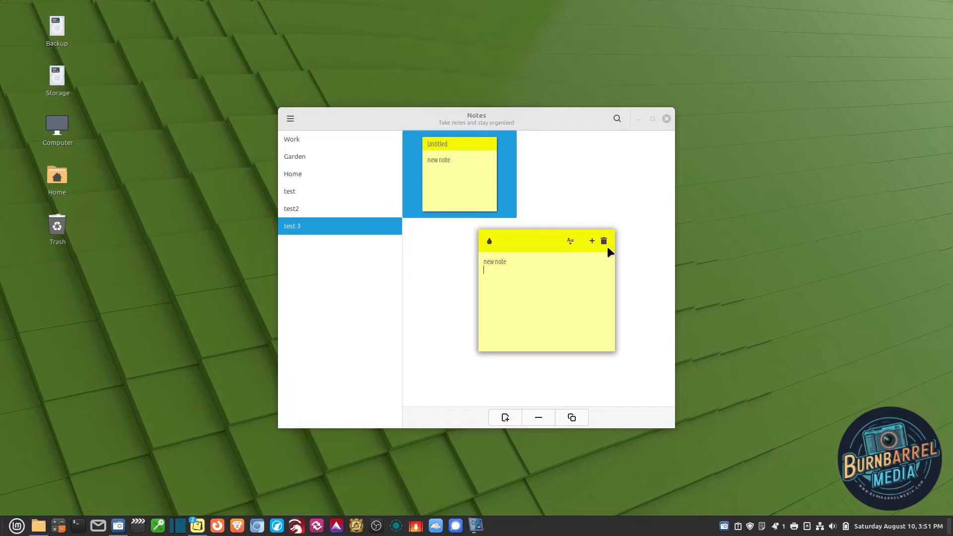
mouse_move(604, 241)
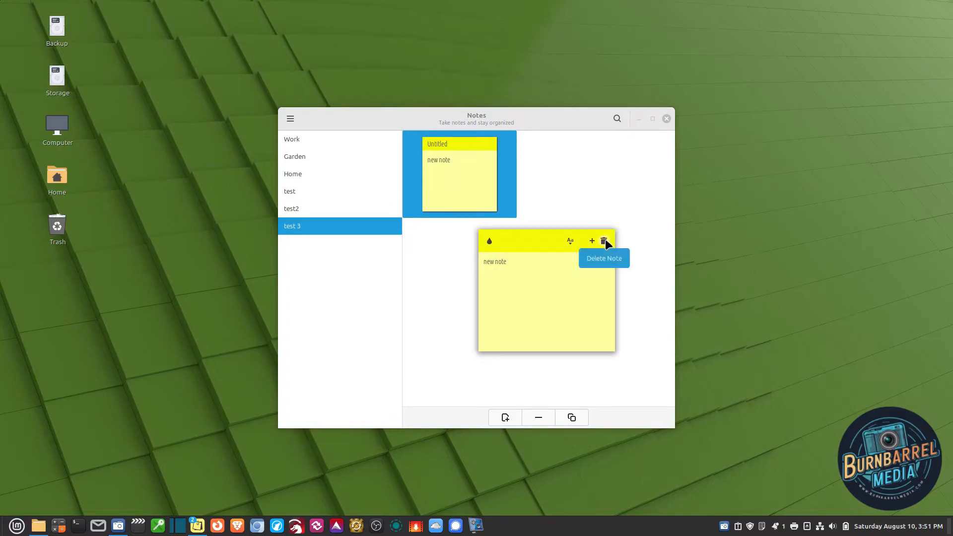
Delete the new note and remove the 'test 3' group, confirming with Yes
click(604, 241)
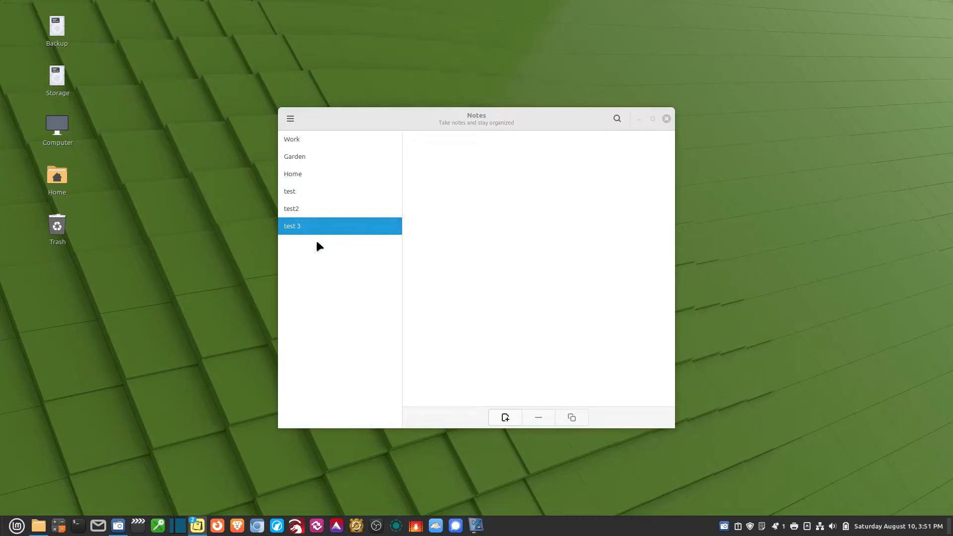
click(290, 119)
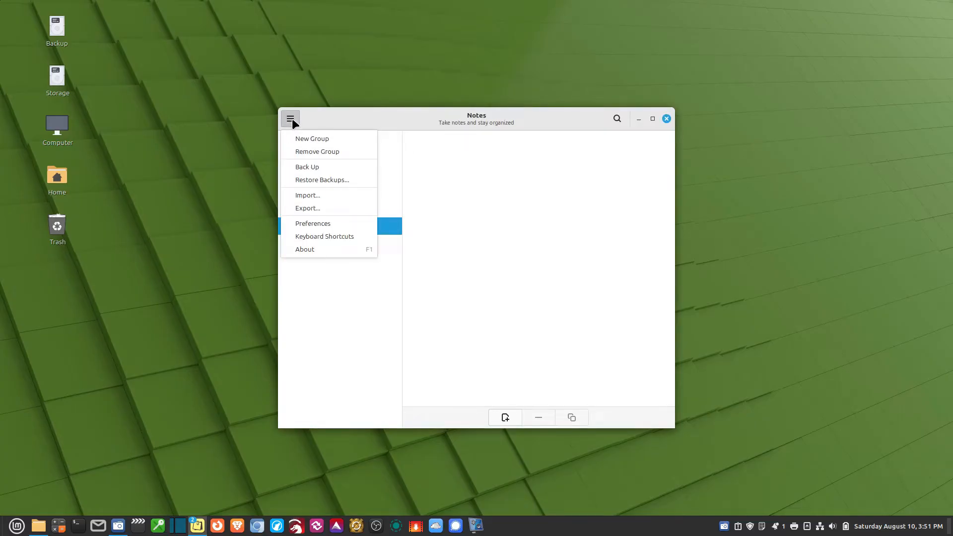
click(317, 151)
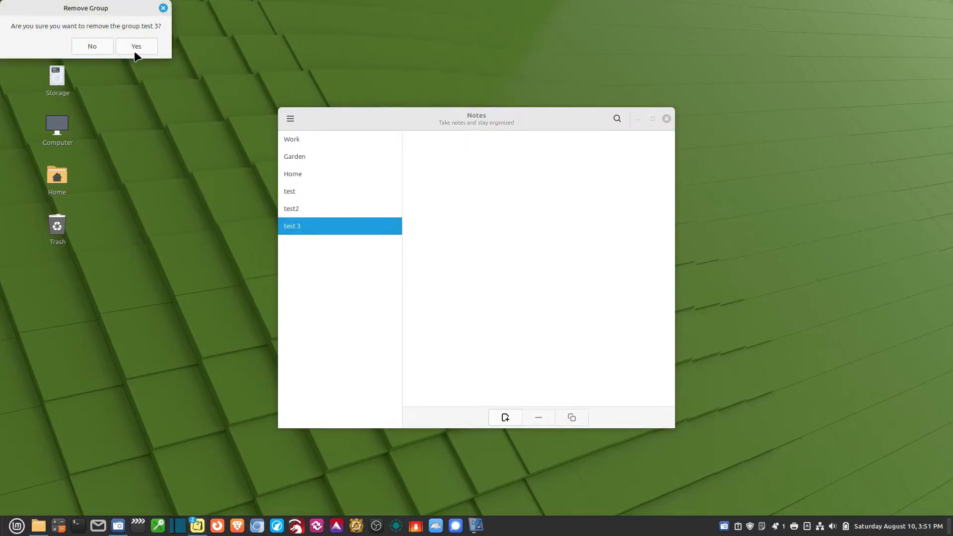
click(136, 46)
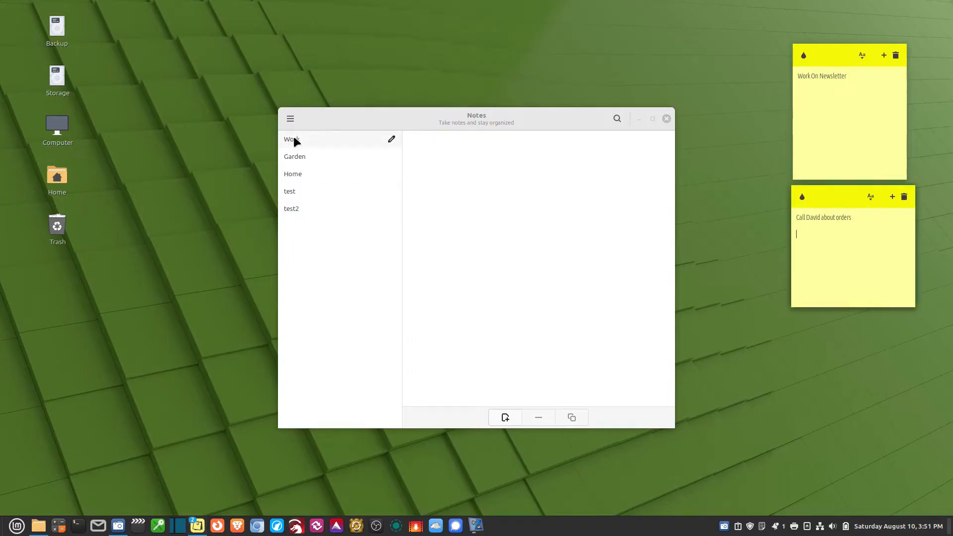
Browse the Home and test2 groups to view their notes
click(292, 174)
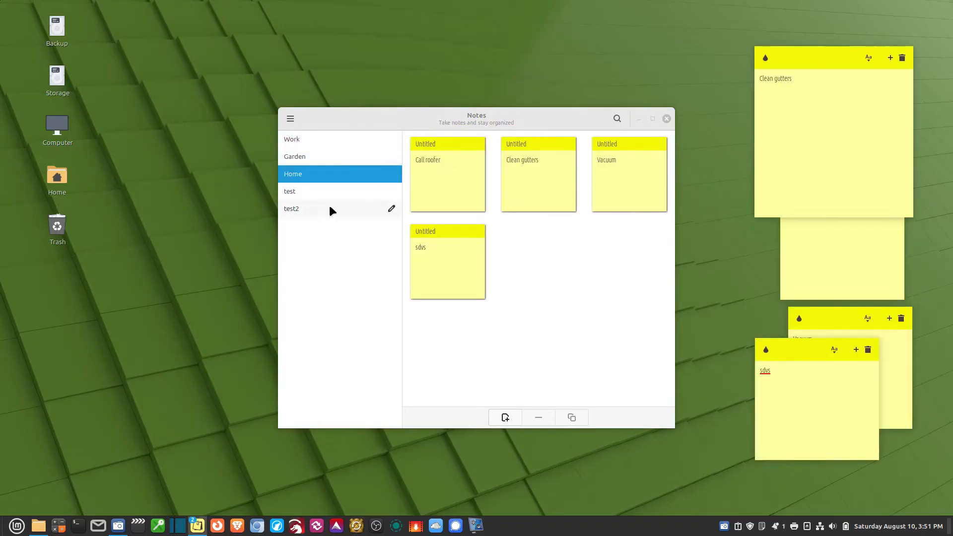
click(291, 208)
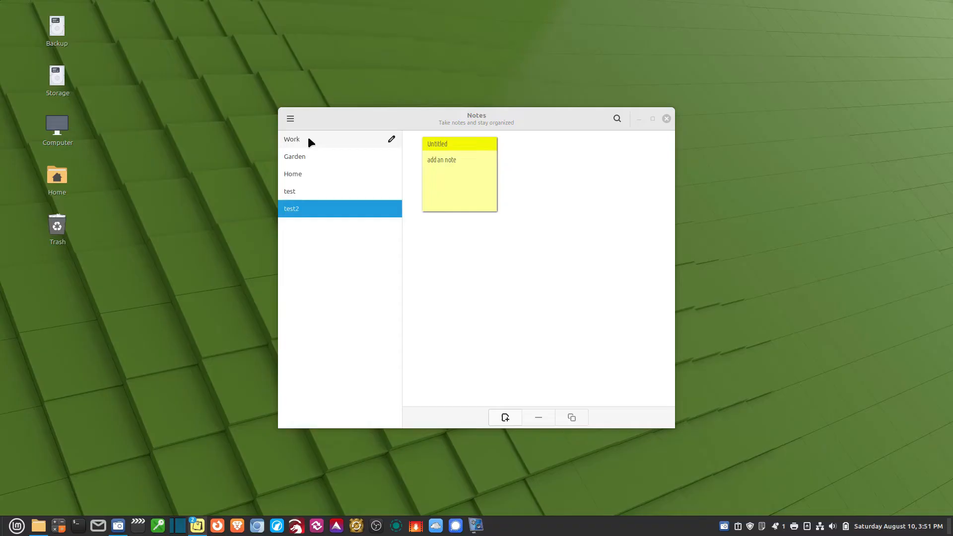
Show the Work then Garden groups' notes on the desktop, then hide all sticky notes
click(291, 139)
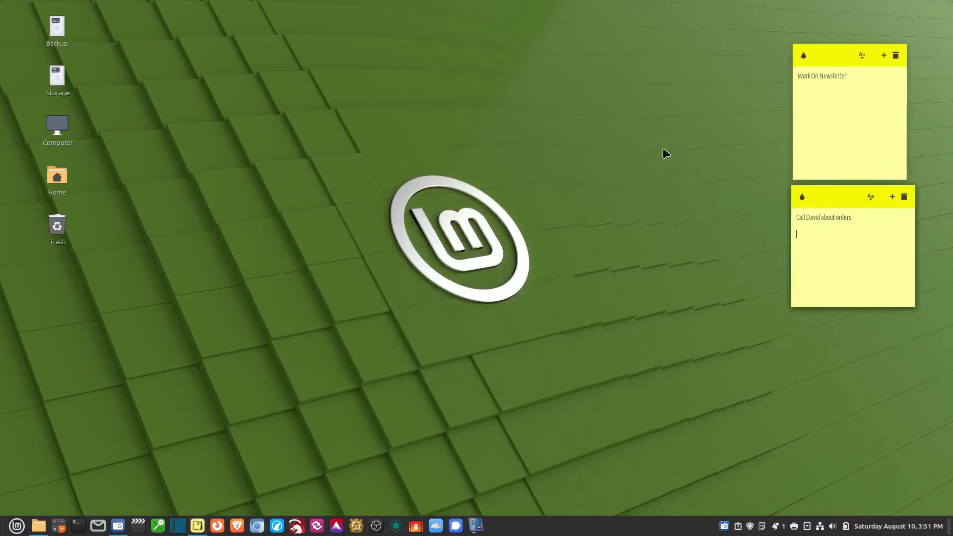
mouse_move(777, 487)
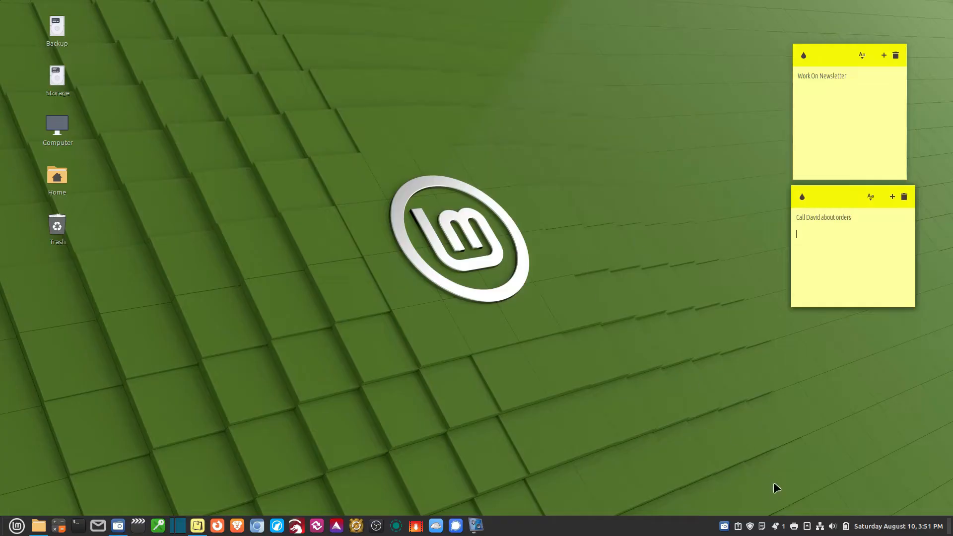
mouse_move(765, 527)
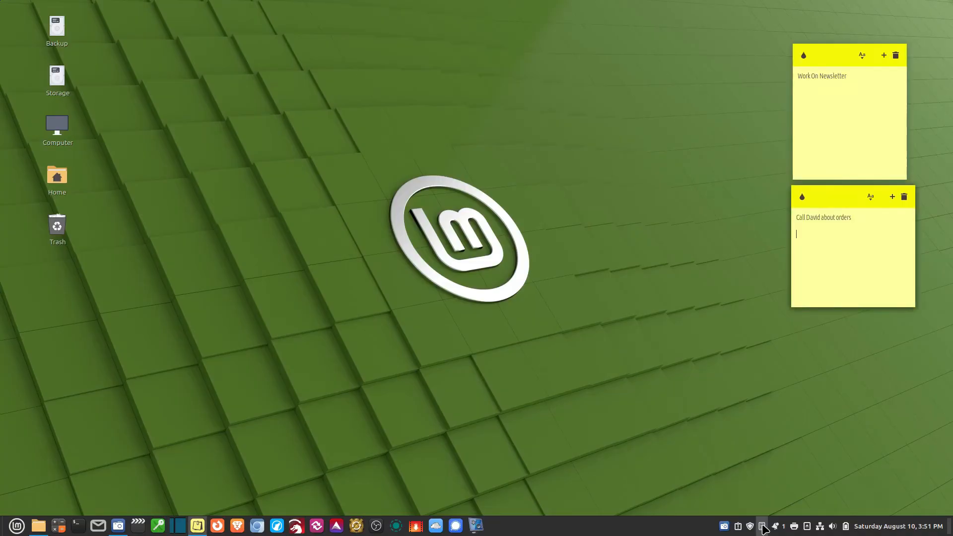
mouse_move(765, 527)
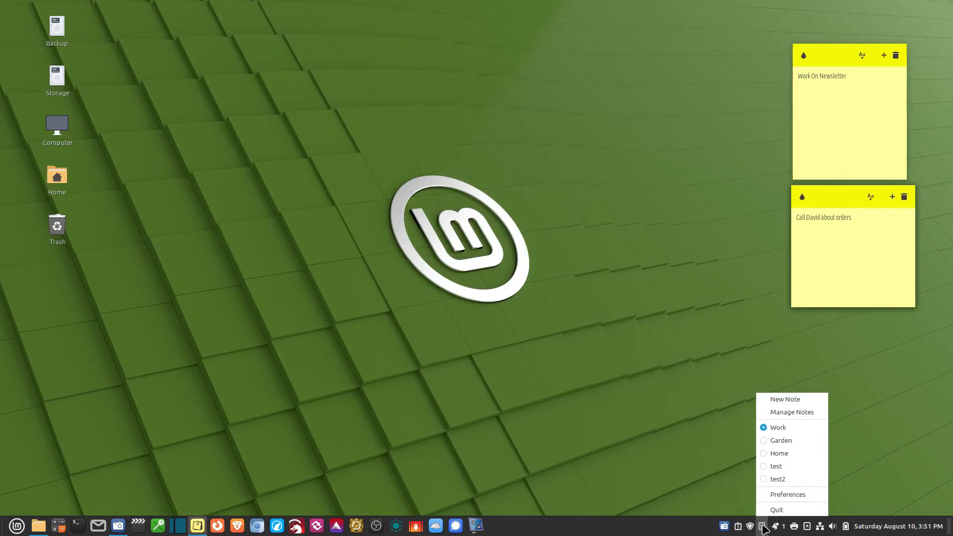
click(781, 439)
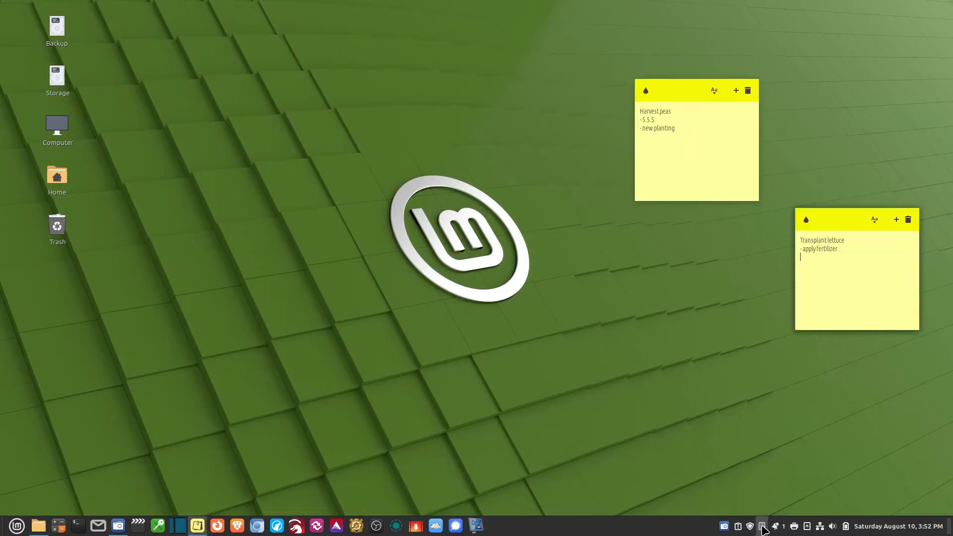
mouse_move(690, 95)
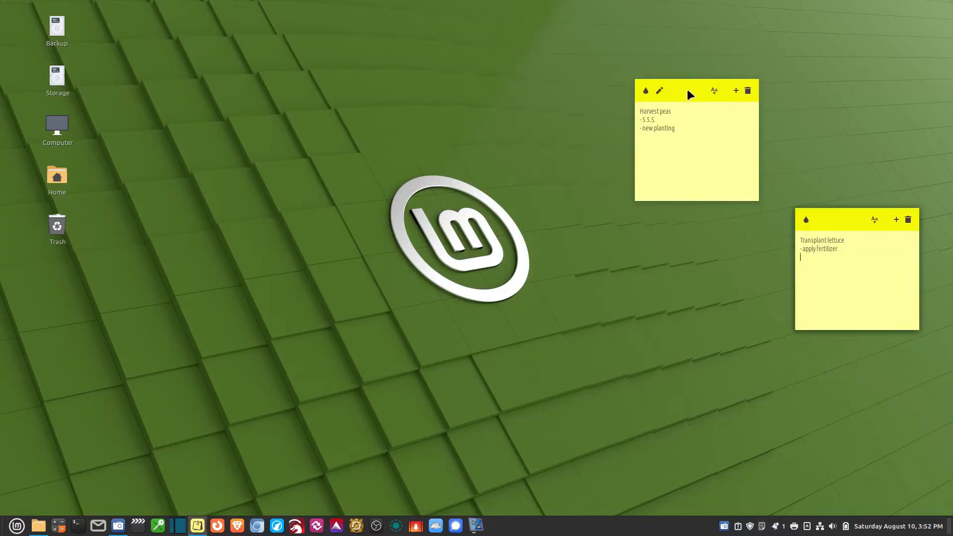
drag(696, 90, 69, 21)
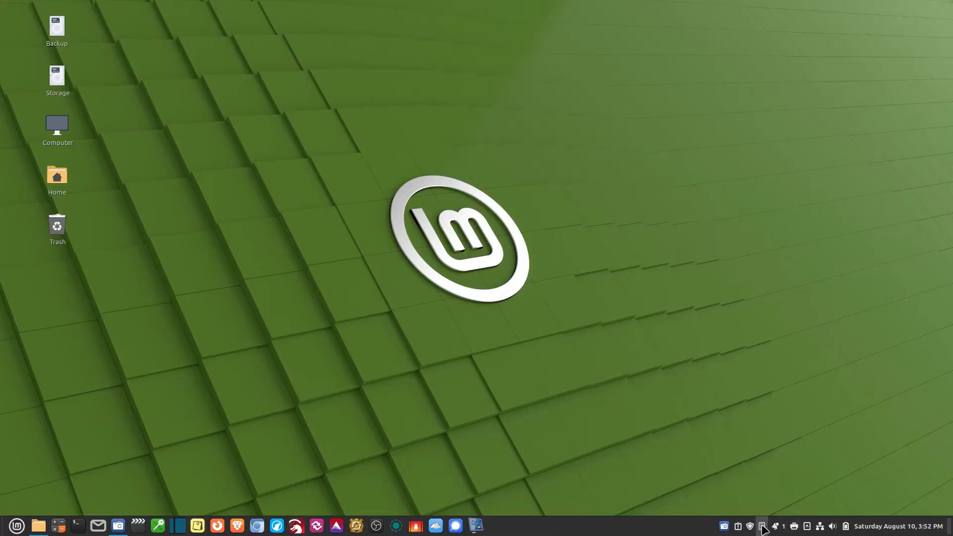
From the tray menu select the test2 group and reopen the note manager window
click(762, 526)
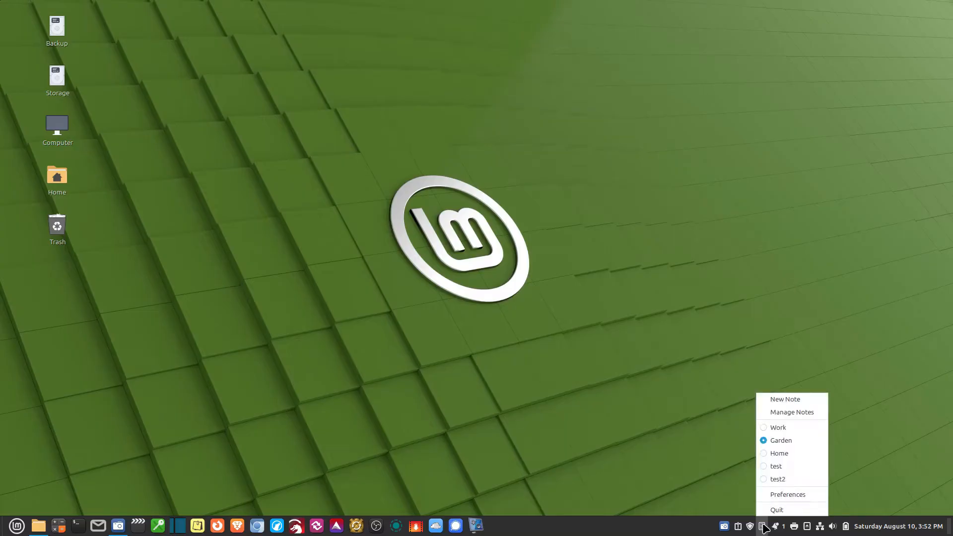
mouse_move(792, 412)
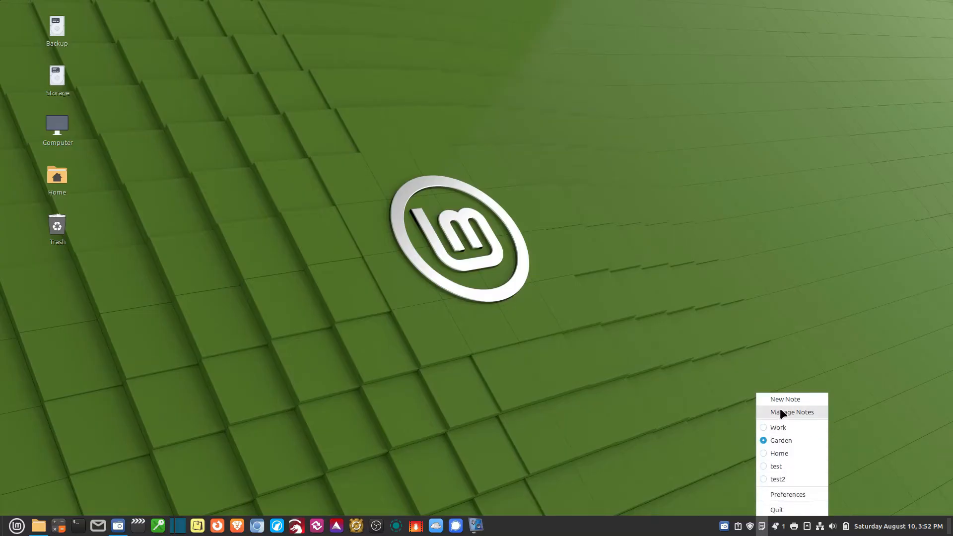
click(791, 412)
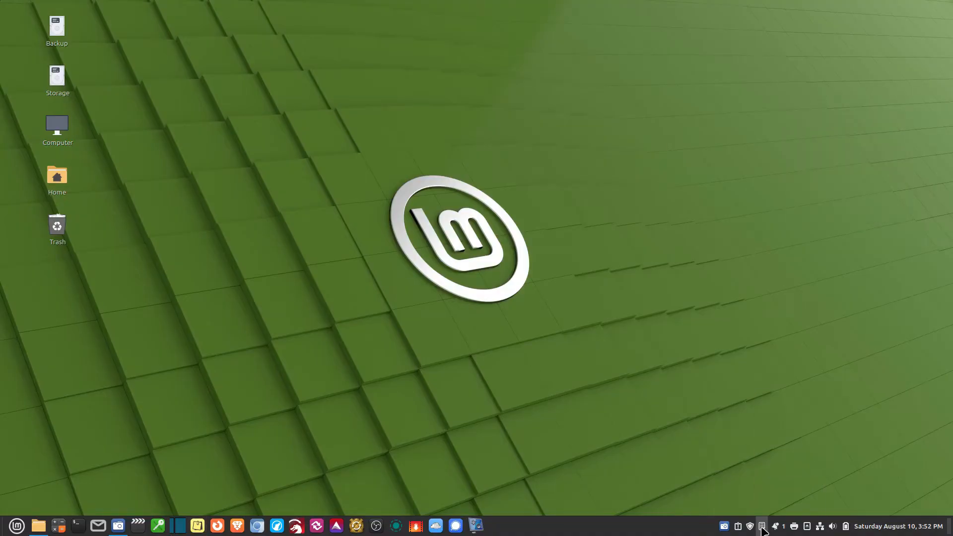
click(761, 527)
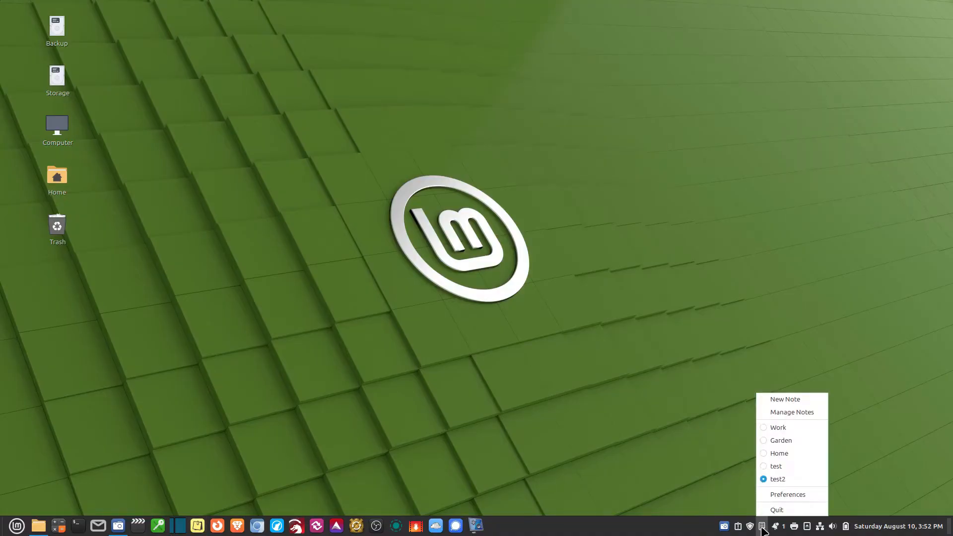
click(791, 411)
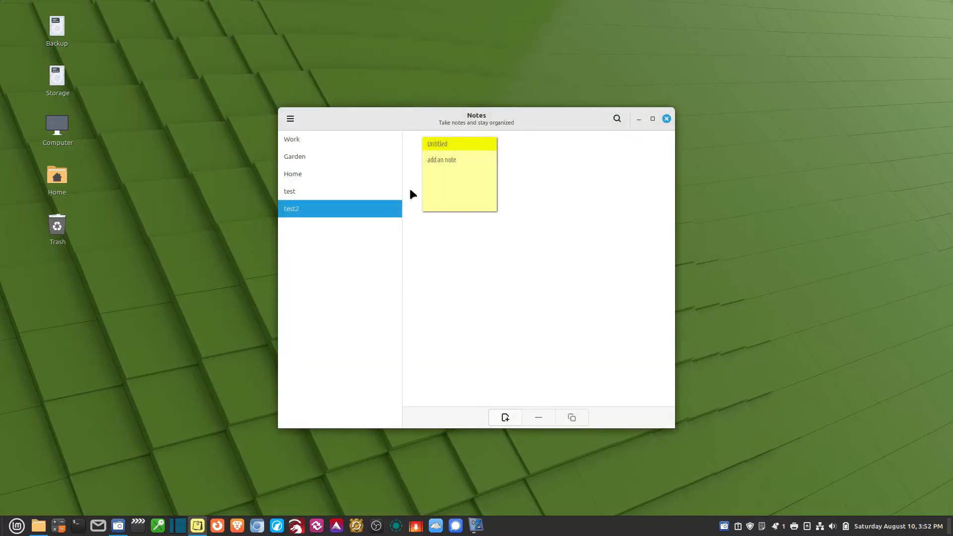
Bring up the Preferences window on its General settings
click(290, 118)
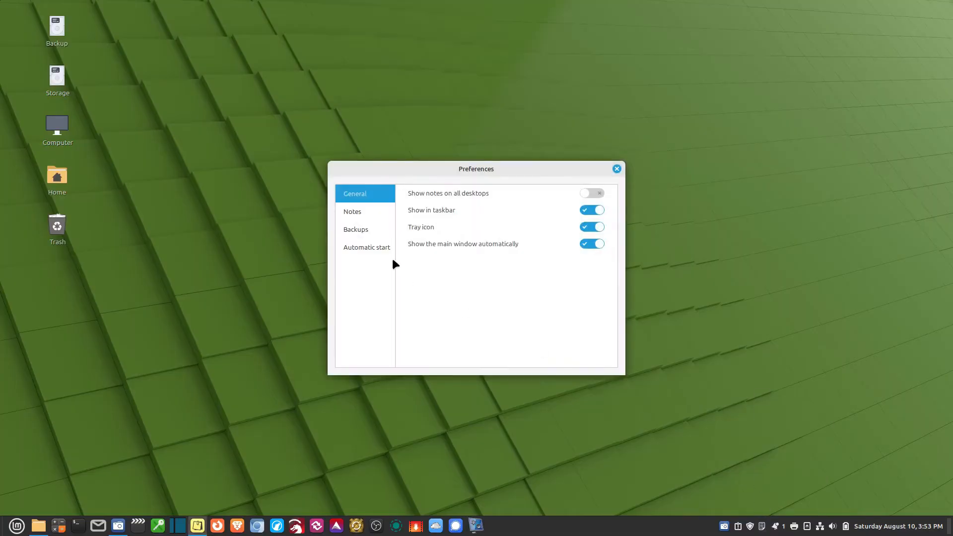
mouse_move(517, 175)
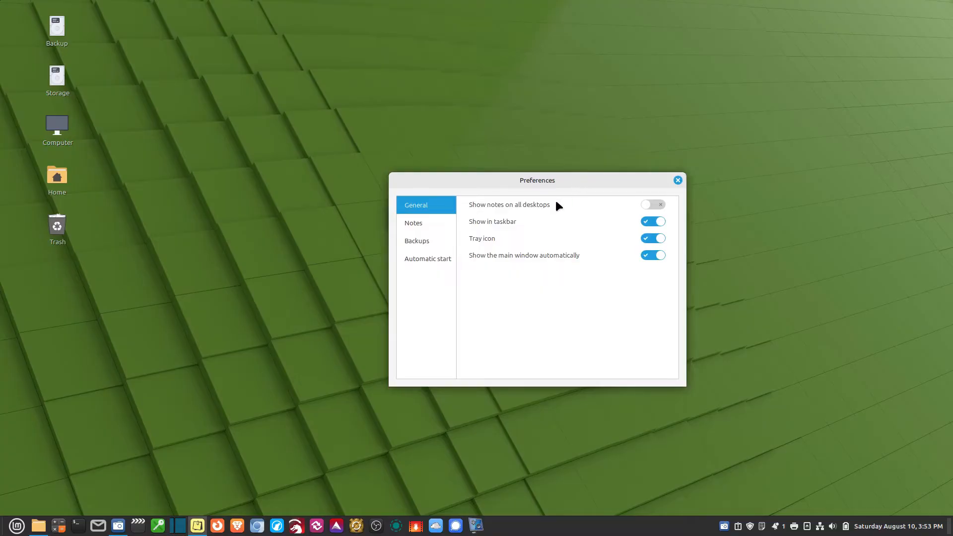
mouse_move(438, 215)
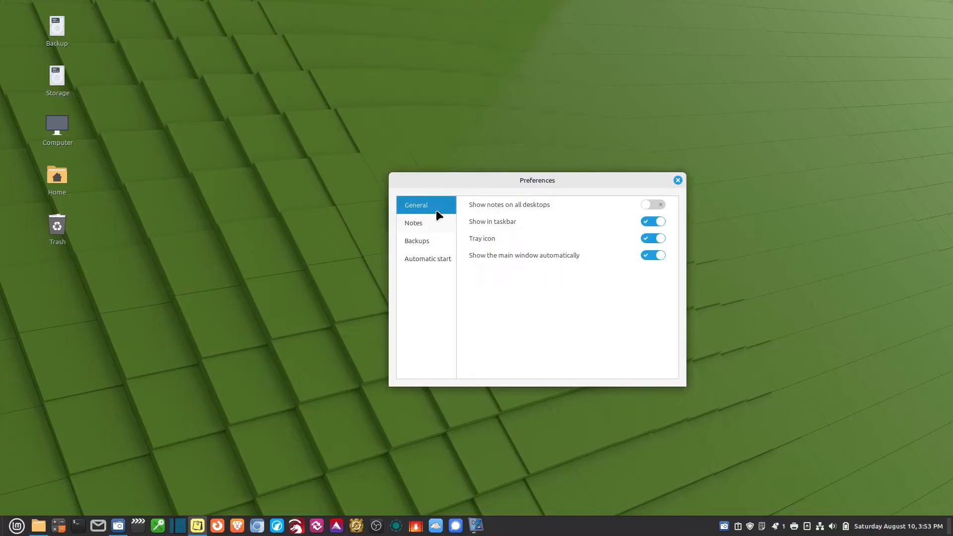
mouse_move(500, 216)
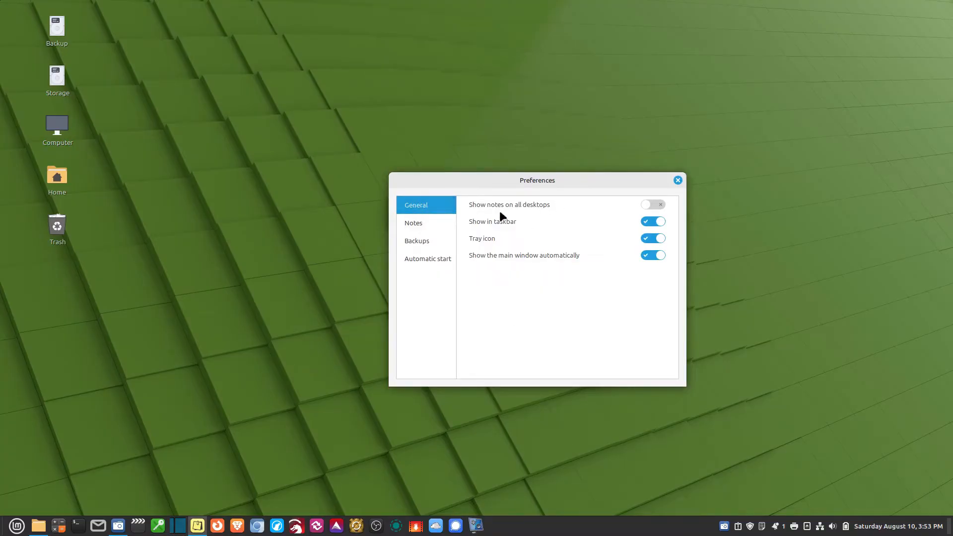
mouse_move(513, 227)
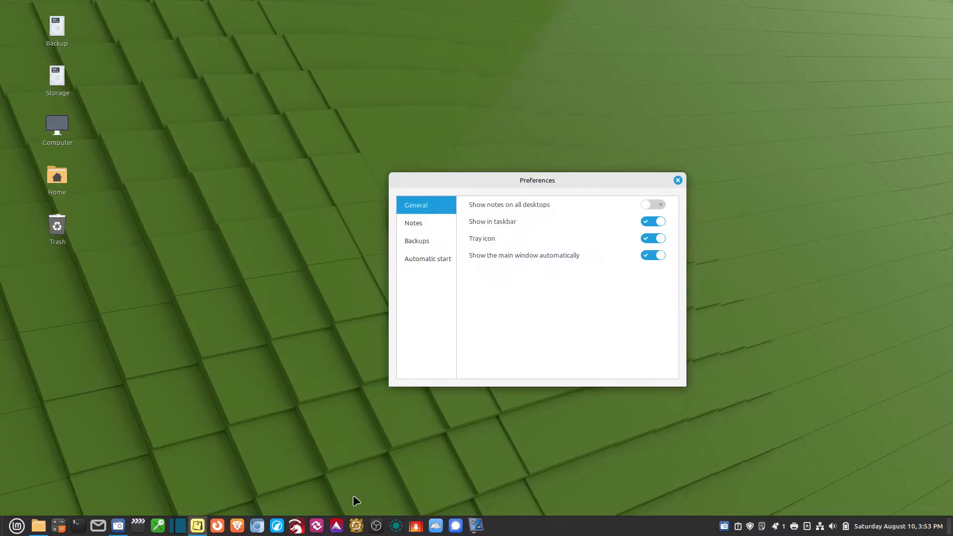
mouse_move(545, 233)
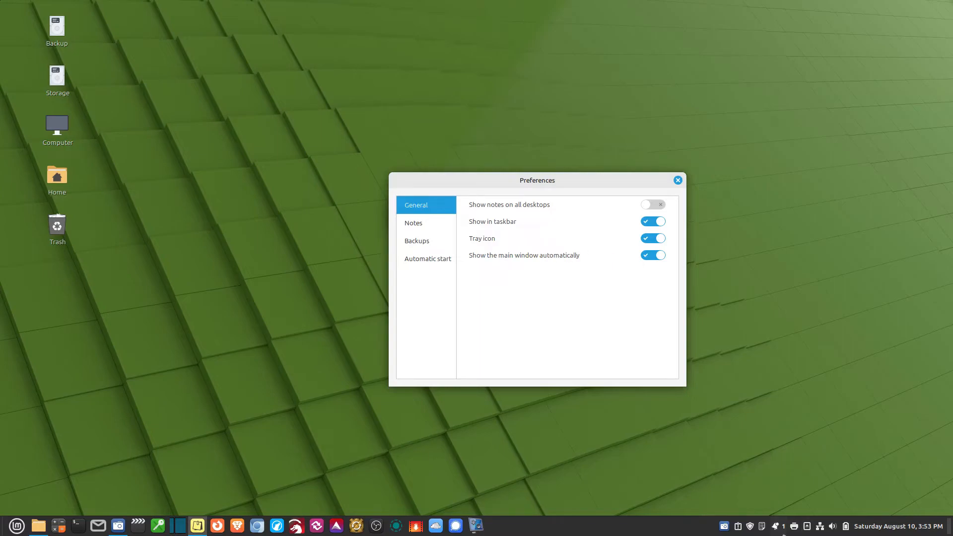
mouse_move(558, 262)
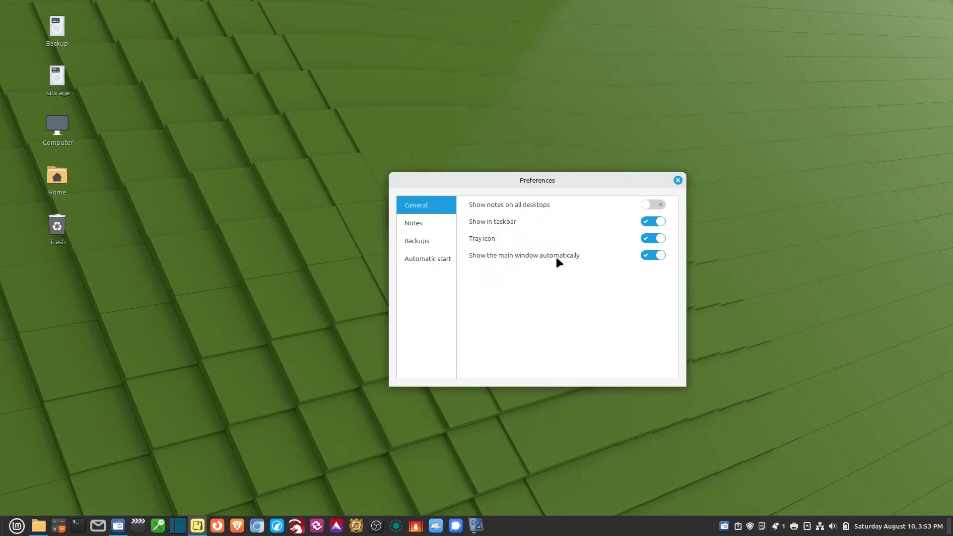
mouse_move(437, 240)
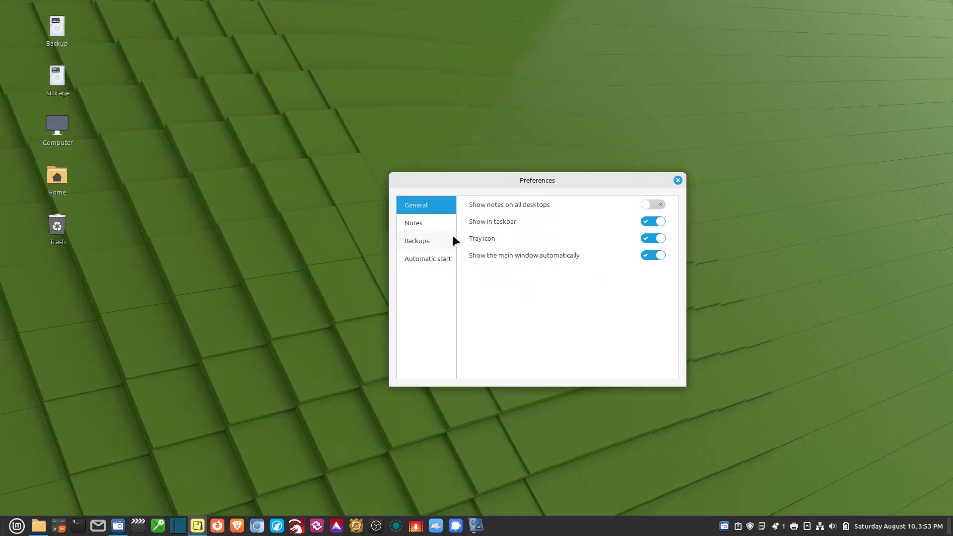
mouse_move(543, 287)
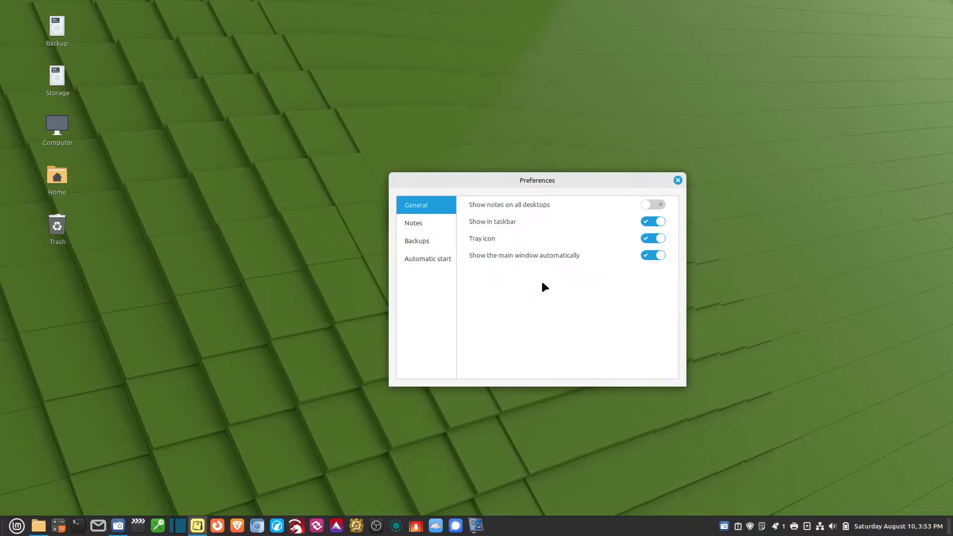
mouse_move(513, 294)
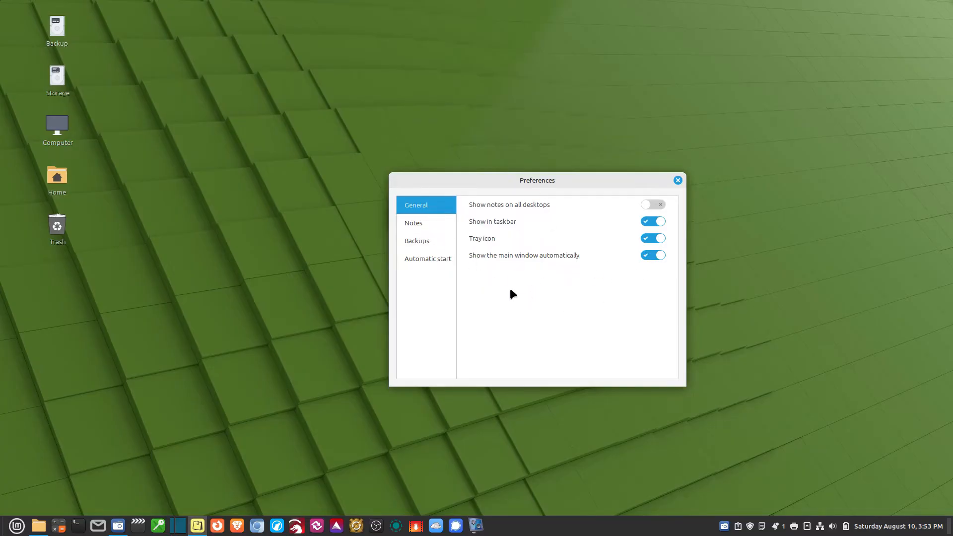
Review the Notes defaults (200x250, centred, Ubuntu Condensed Light 14), keeping Yellow as the colour
click(414, 223)
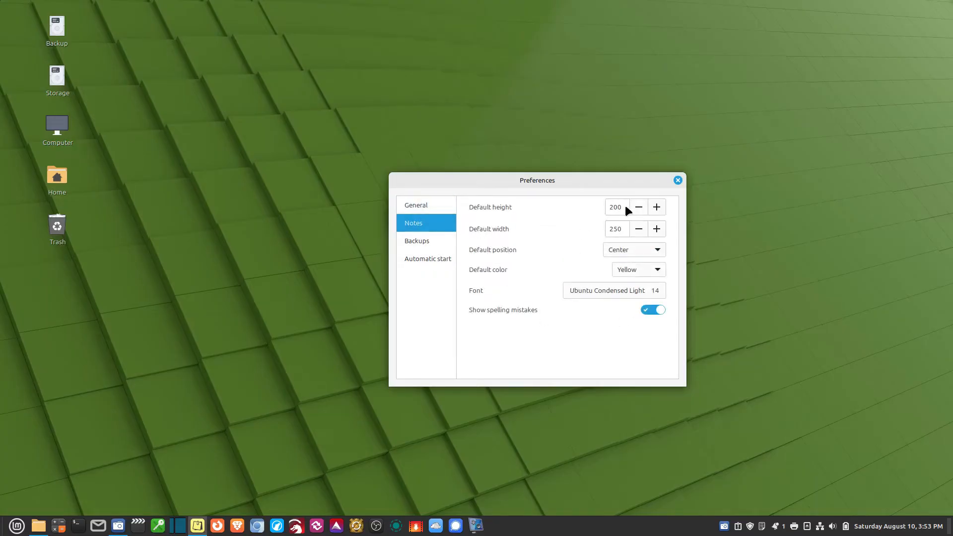
mouse_move(584, 199)
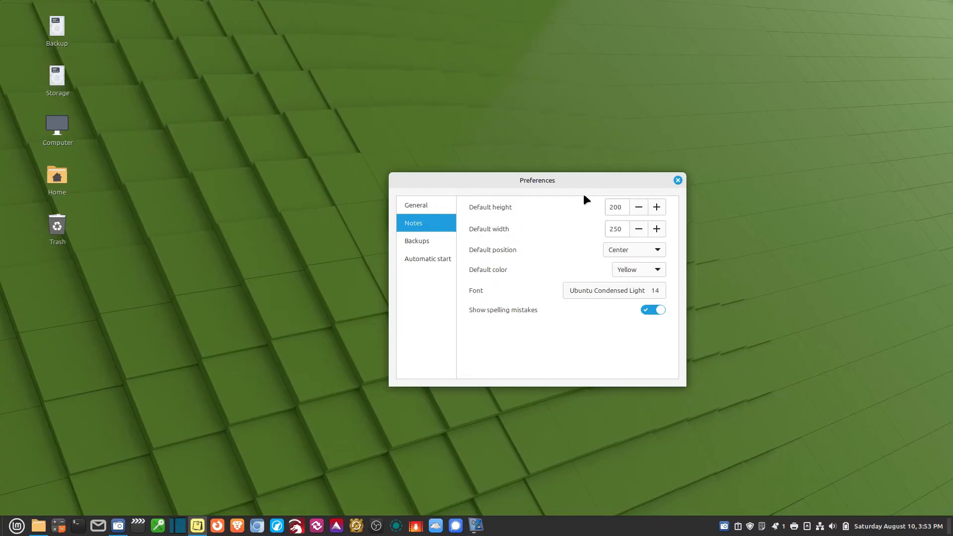
mouse_move(418, 115)
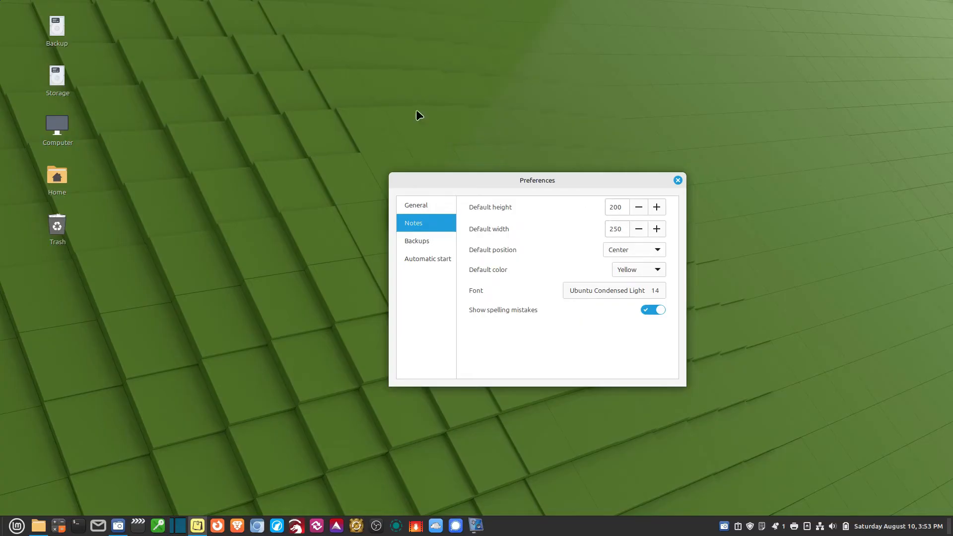
mouse_move(560, 378)
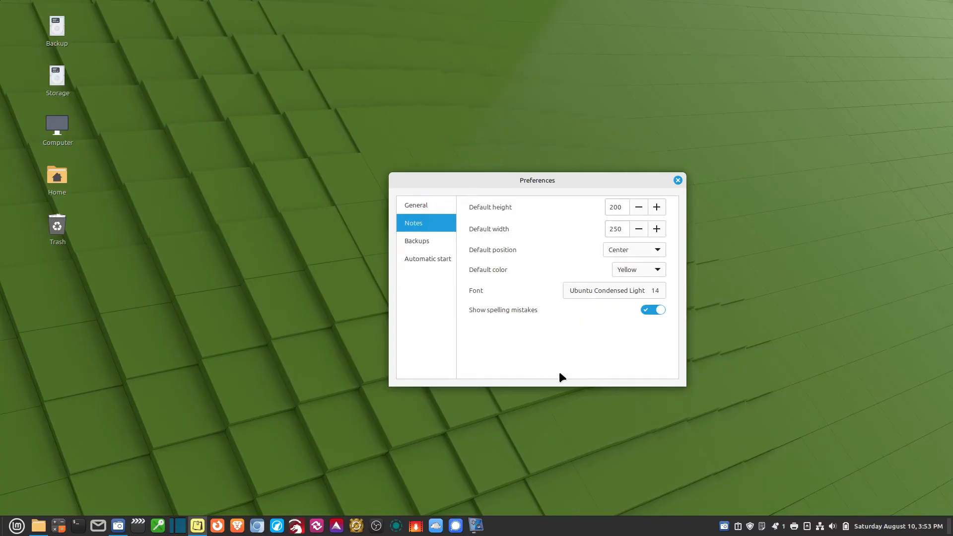
click(638, 270)
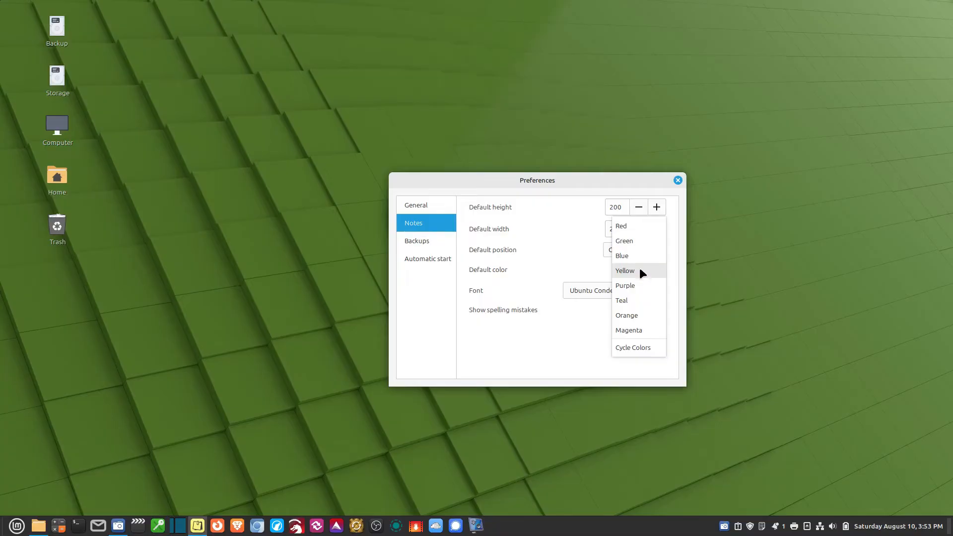
click(624, 270)
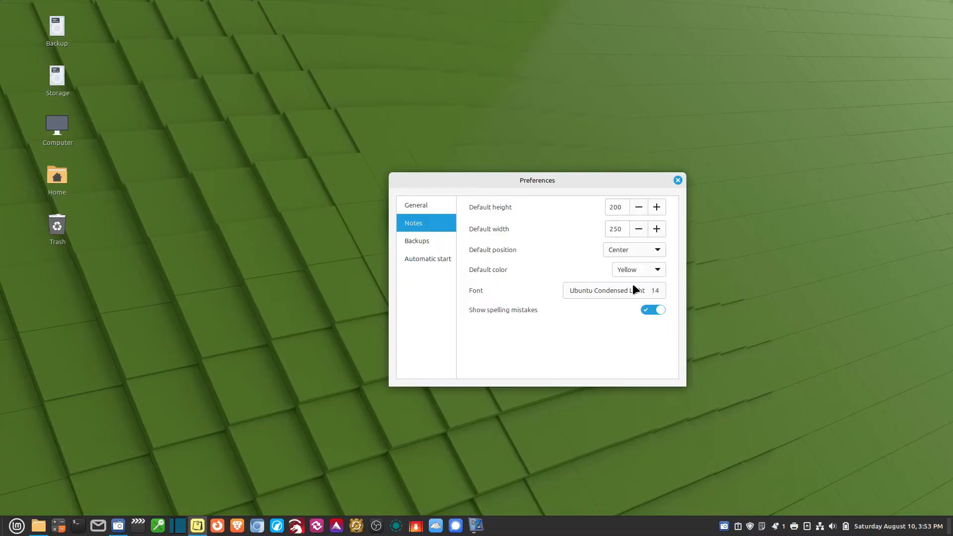
click(613, 290)
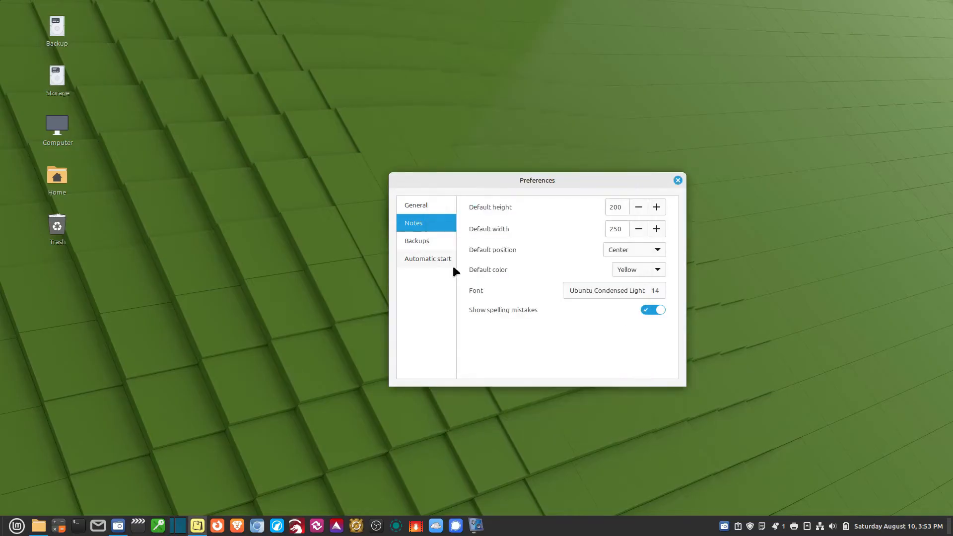
View the Backups settings: automatic backups on, every 24 hours, keeping 7 copies
click(417, 240)
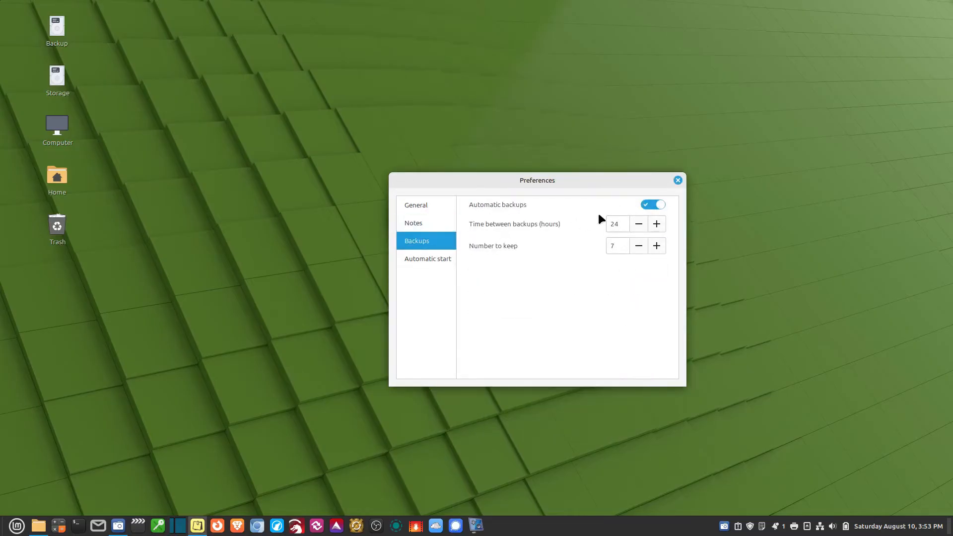
mouse_move(515, 223)
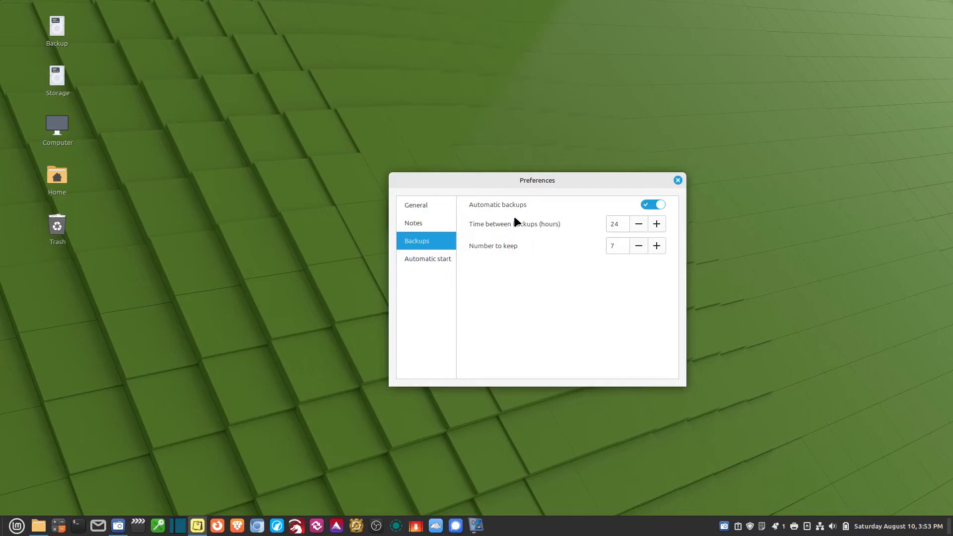
mouse_move(570, 226)
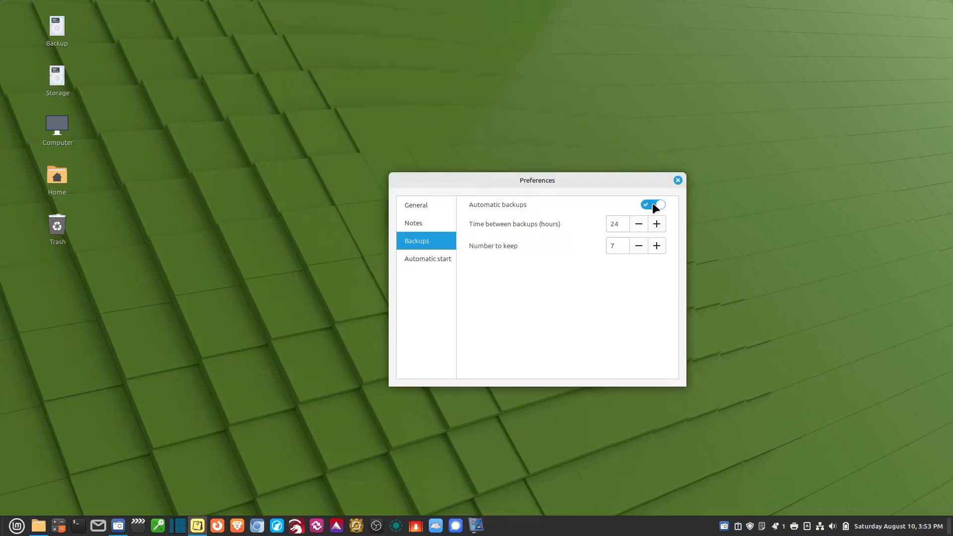
mouse_move(587, 213)
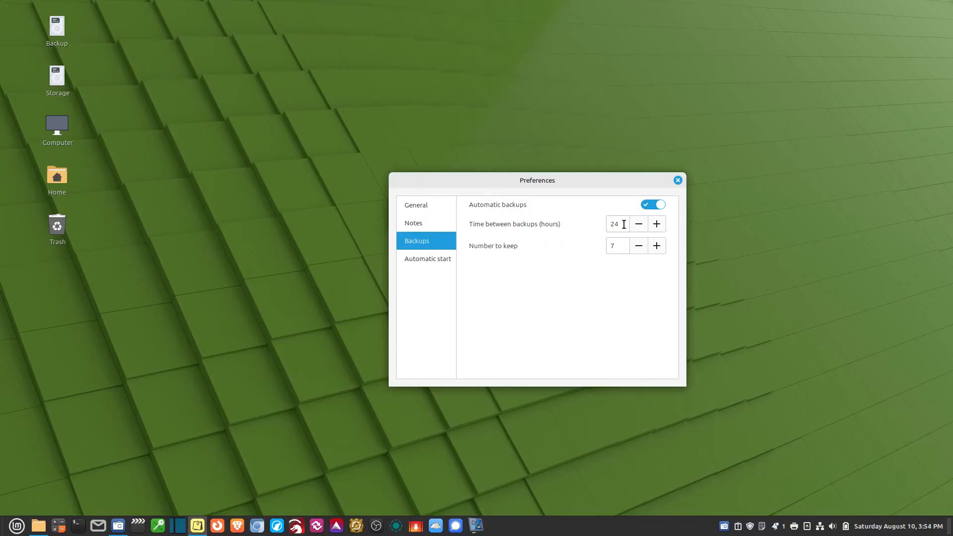
mouse_move(600, 263)
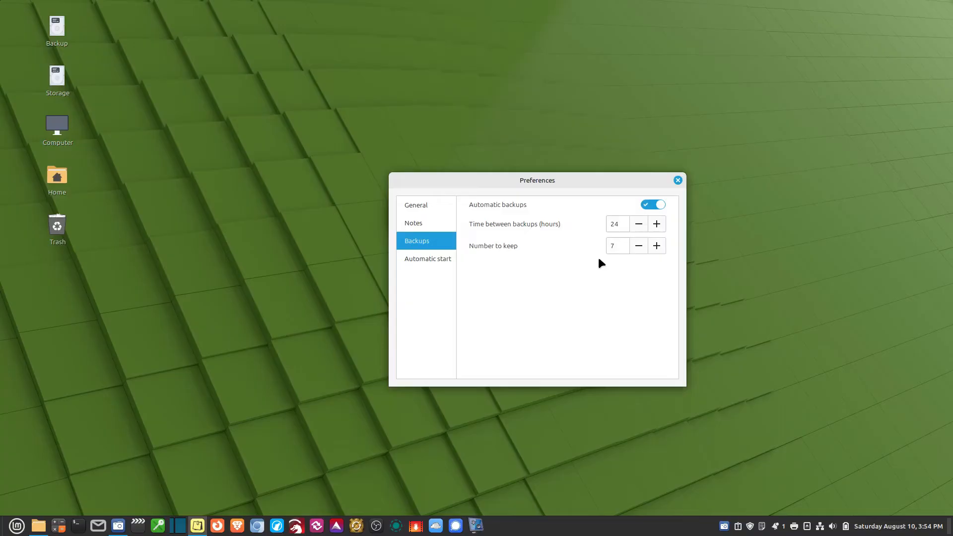
mouse_move(516, 210)
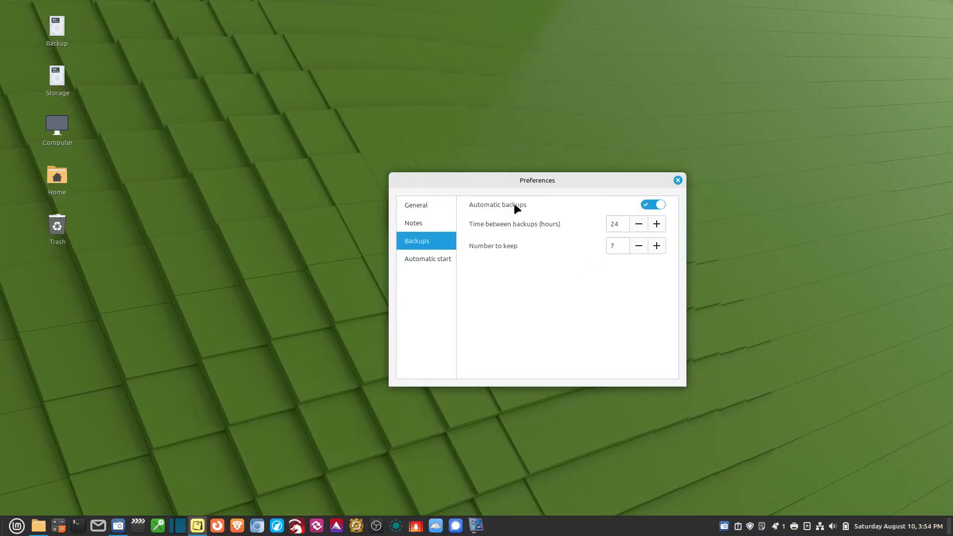
mouse_move(594, 216)
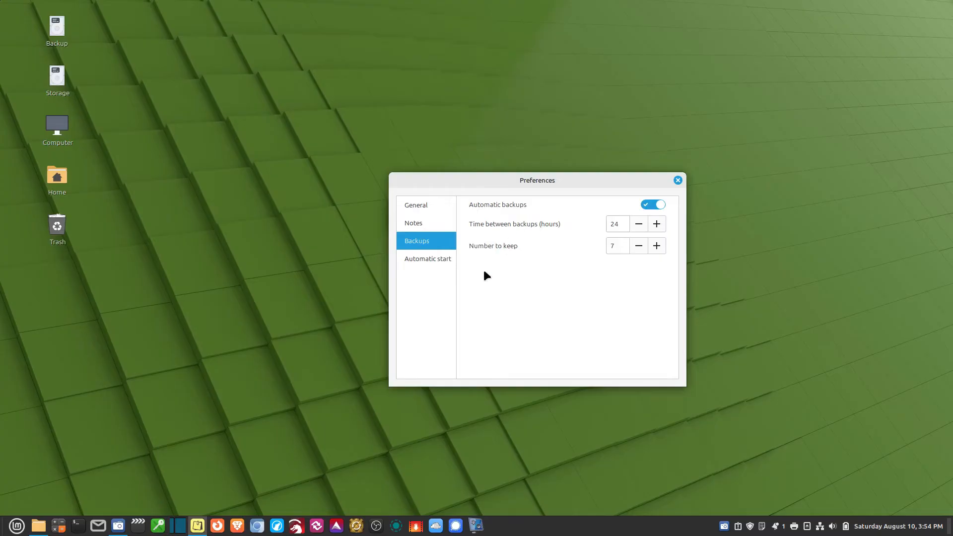
mouse_move(541, 337)
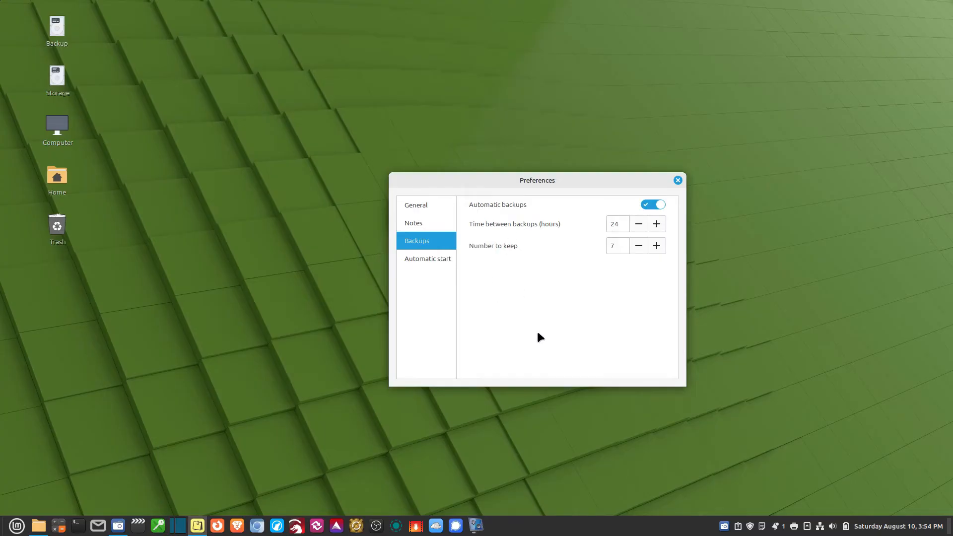
View the Automatic start settings: start automatically on, notes not shown on screen
click(427, 258)
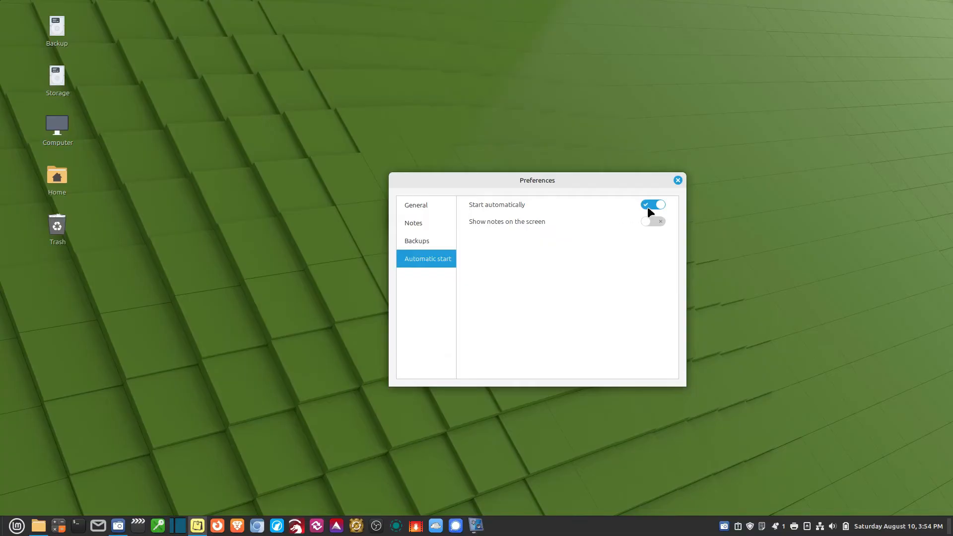
mouse_move(651, 229)
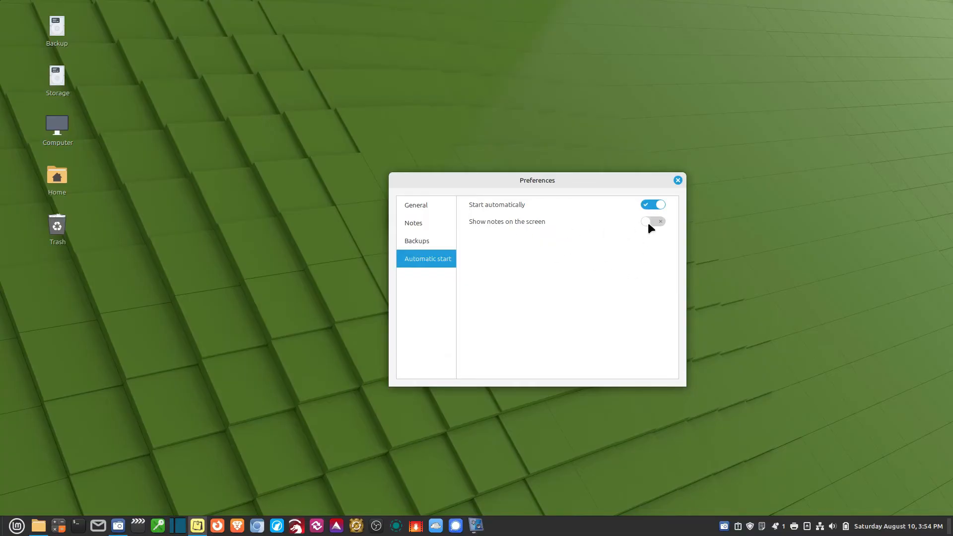
mouse_move(509, 244)
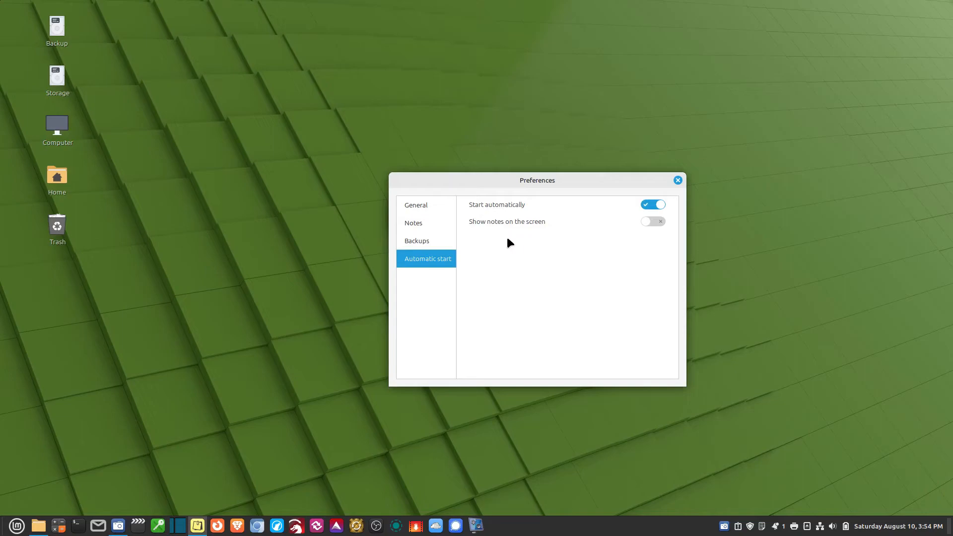
mouse_move(662, 189)
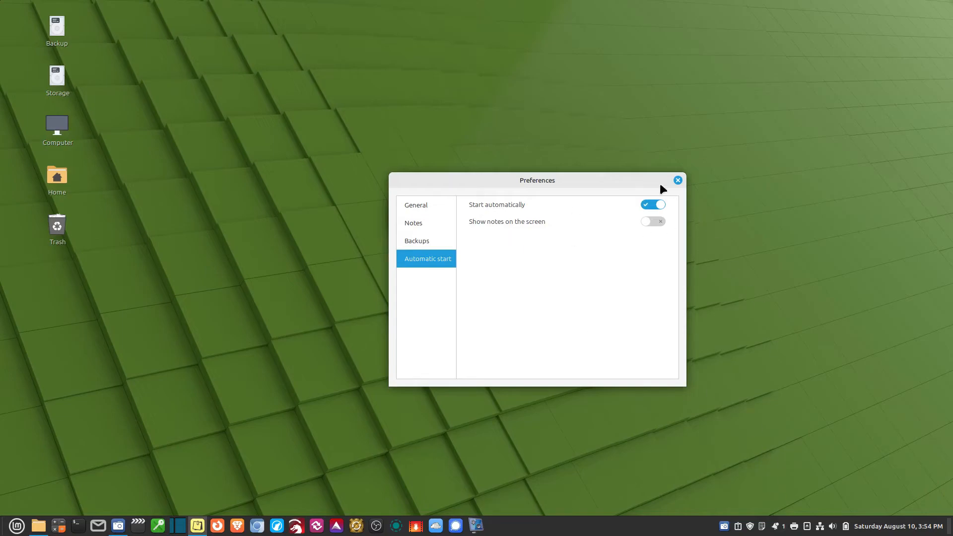
Close Preferences and show the Notes menu listing group, backup, import and export actions
click(678, 180)
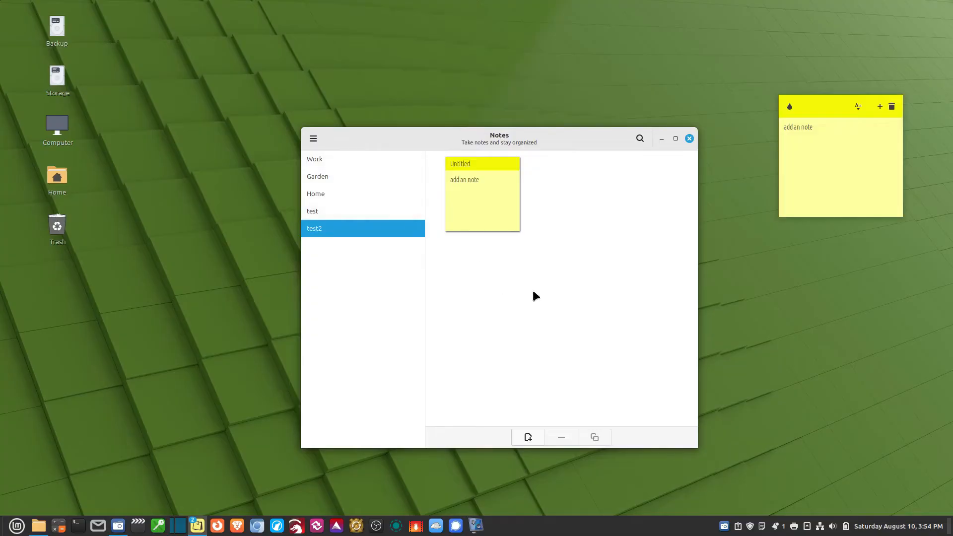
click(313, 138)
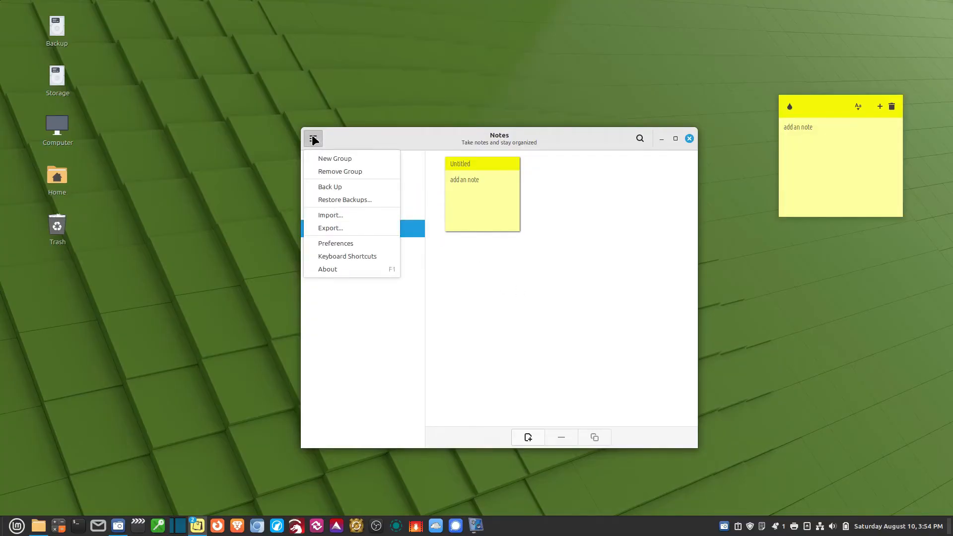
mouse_move(329, 187)
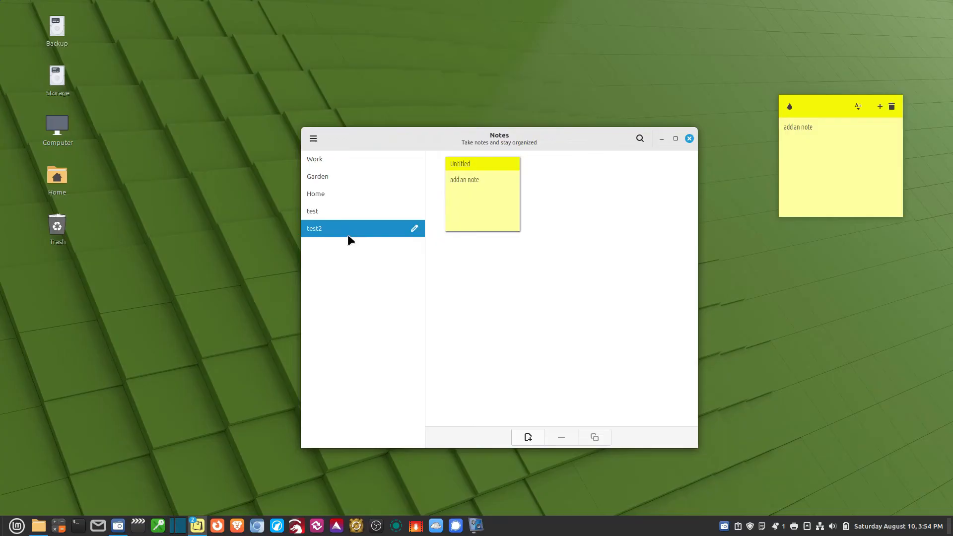
mouse_move(334, 251)
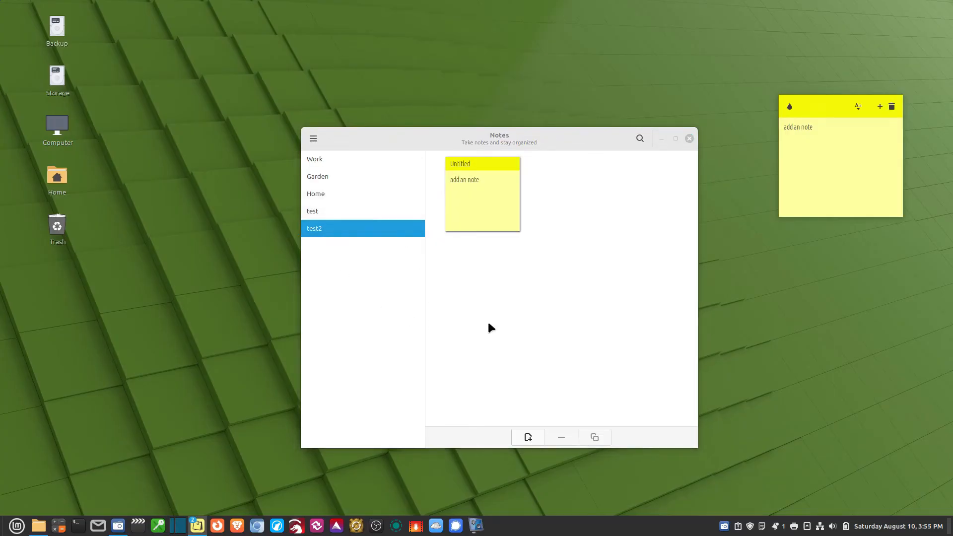
click(312, 138)
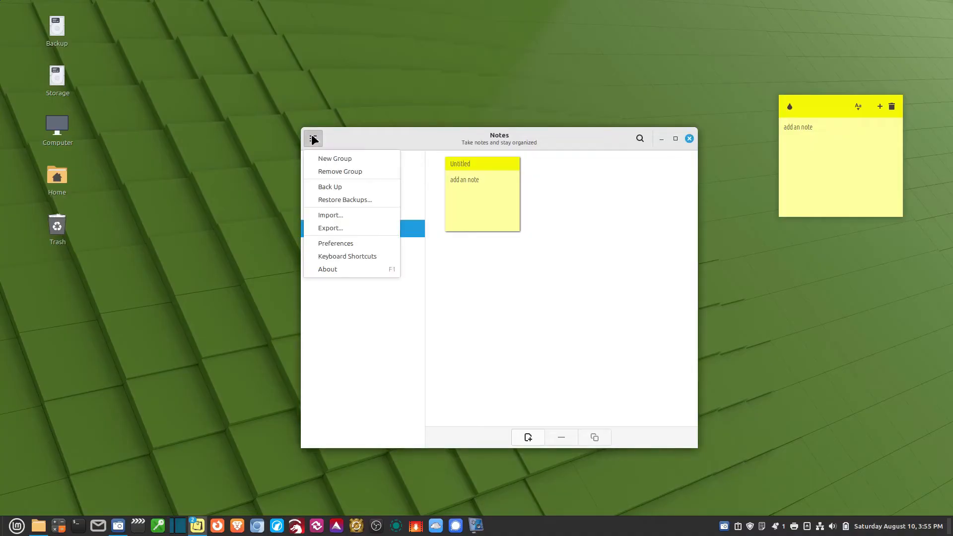
Start an export, which proposes saving notes.json as JSON in the Home folder
click(330, 227)
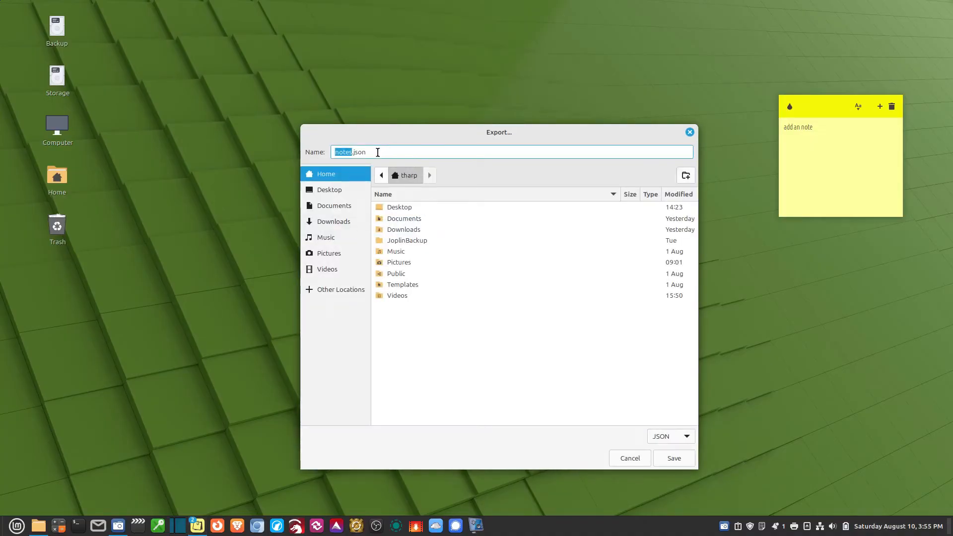
mouse_move(379, 161)
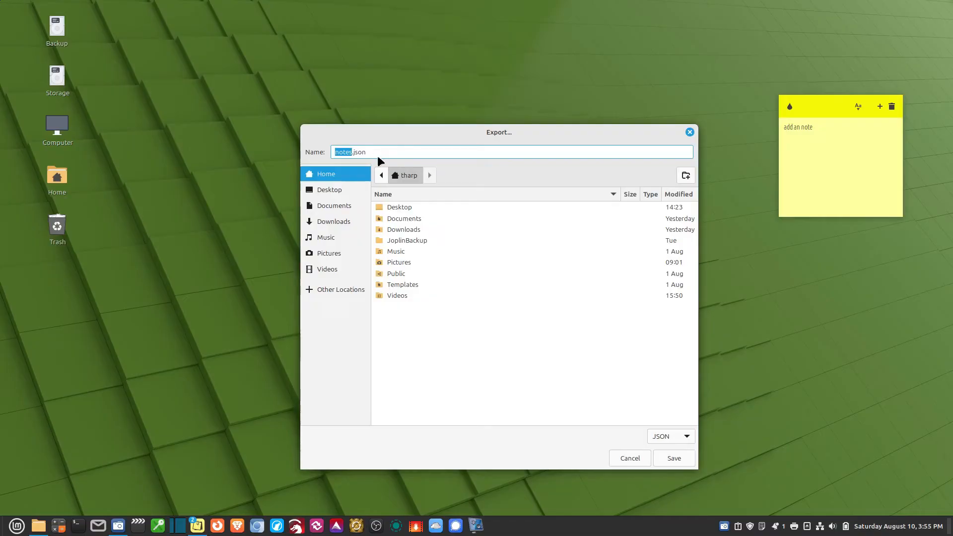
mouse_move(418, 150)
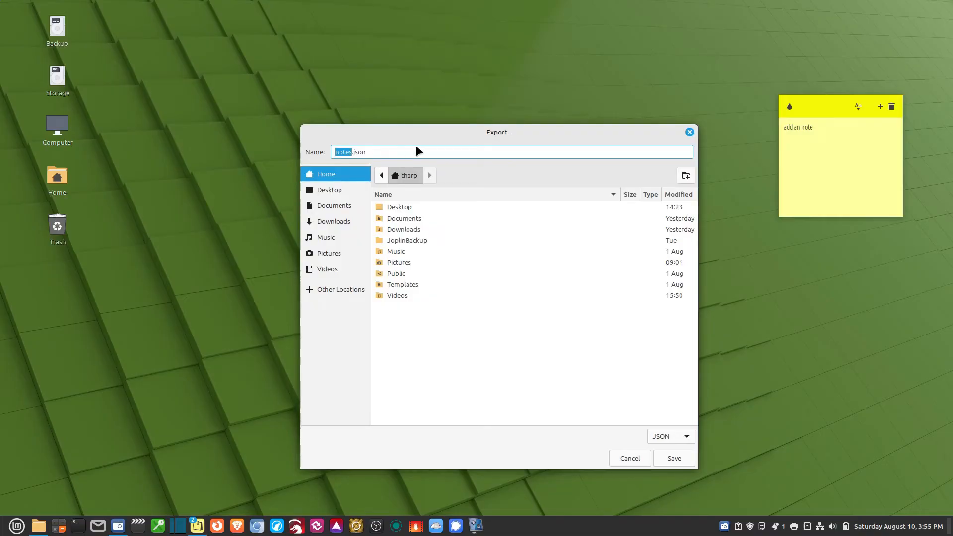
mouse_move(573, 407)
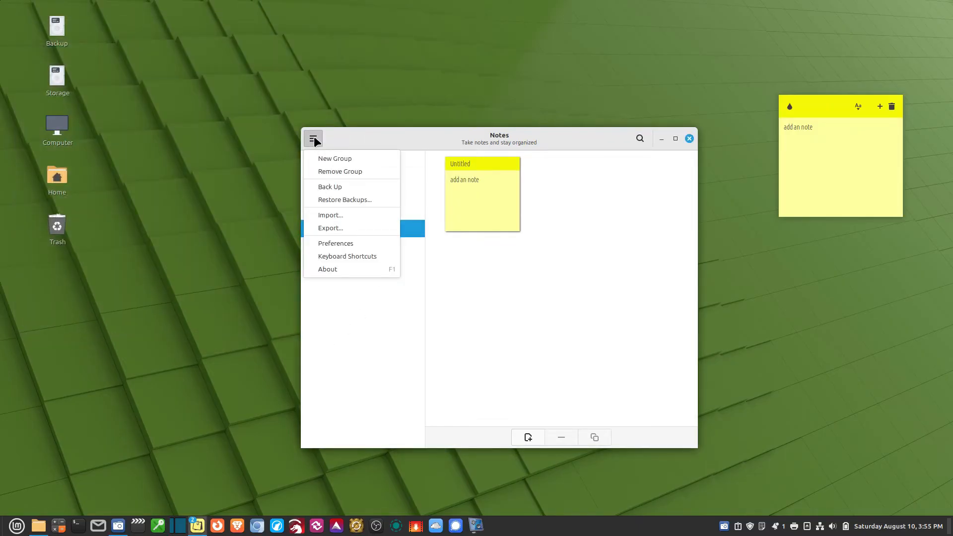
mouse_move(330, 190)
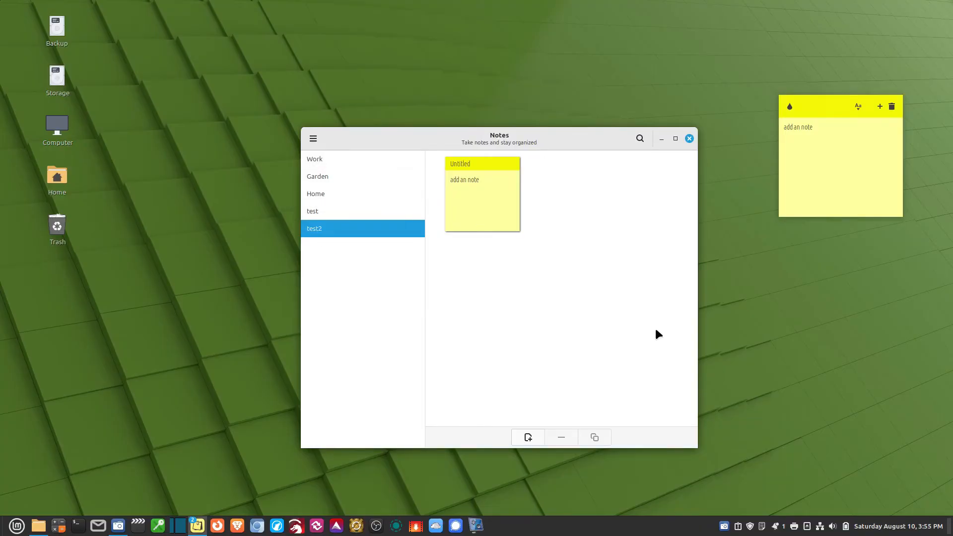
mouse_move(239, 103)
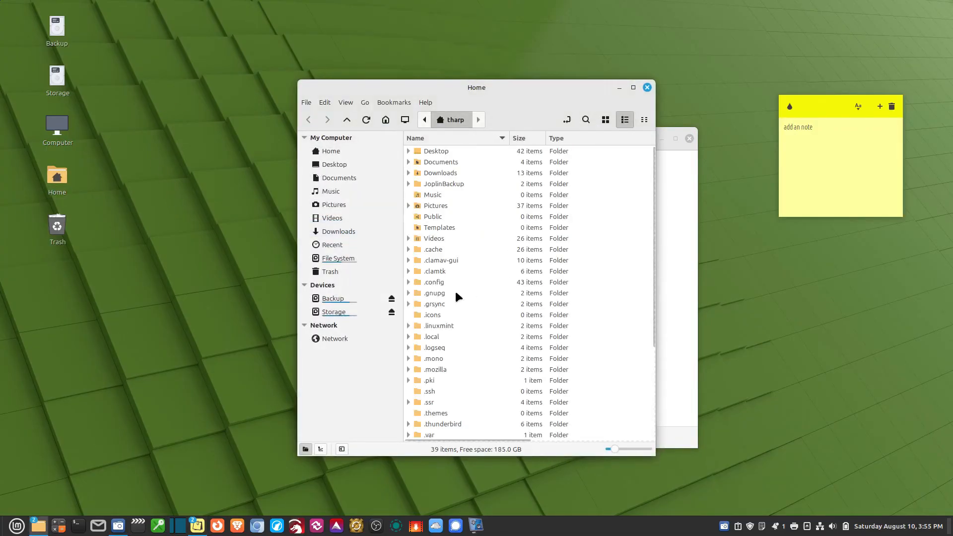
Browse into ~/.config/sticky to see the six backup JSON files and notes.json
click(433, 281)
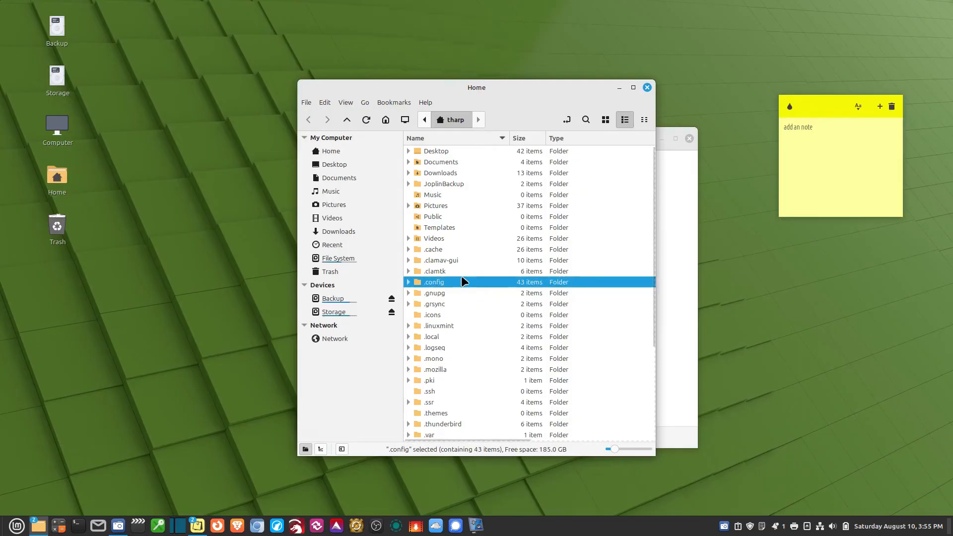
mouse_move(459, 286)
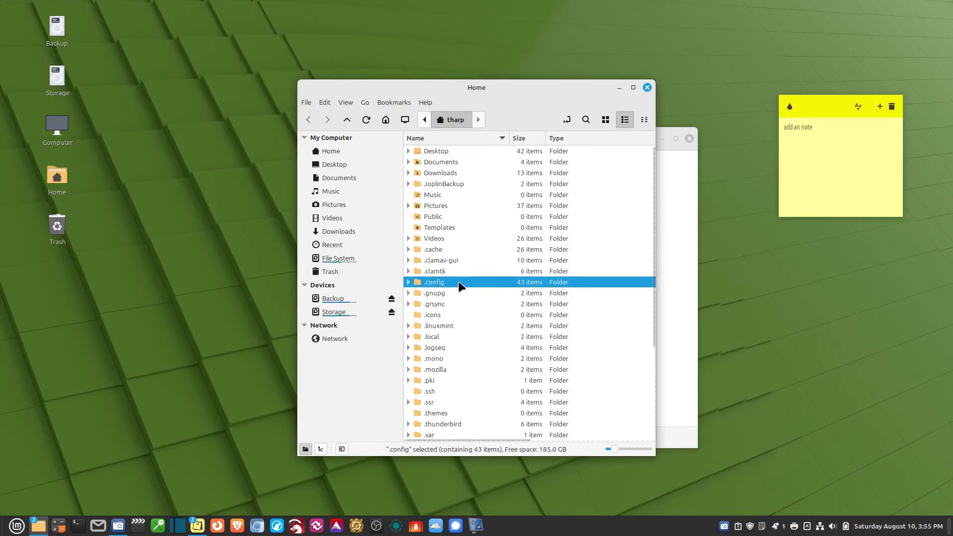
mouse_move(481, 252)
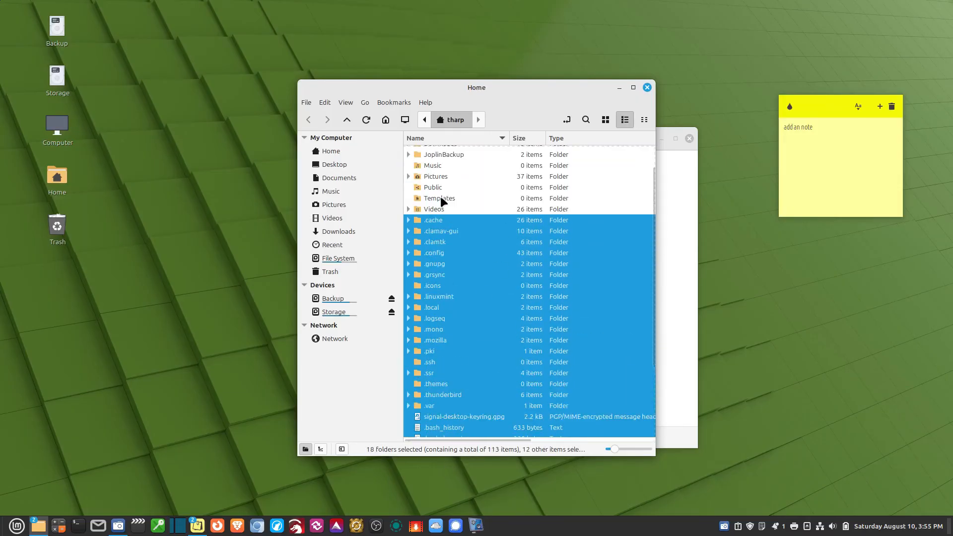
click(345, 103)
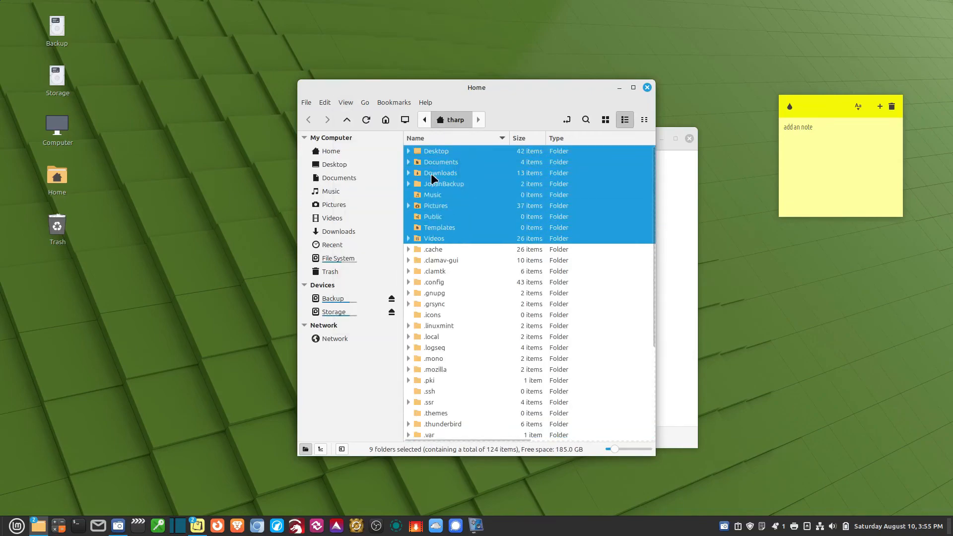
mouse_move(460, 321)
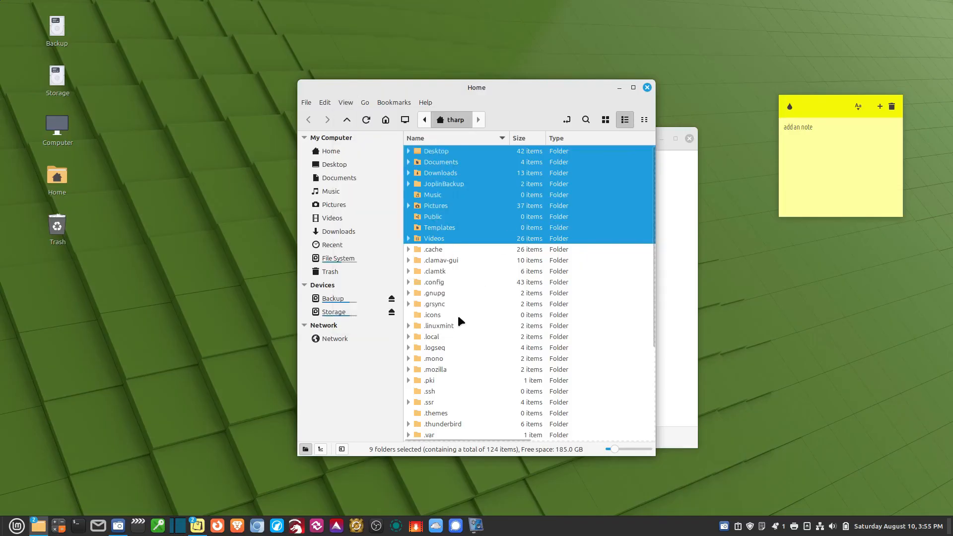
double_click(434, 282)
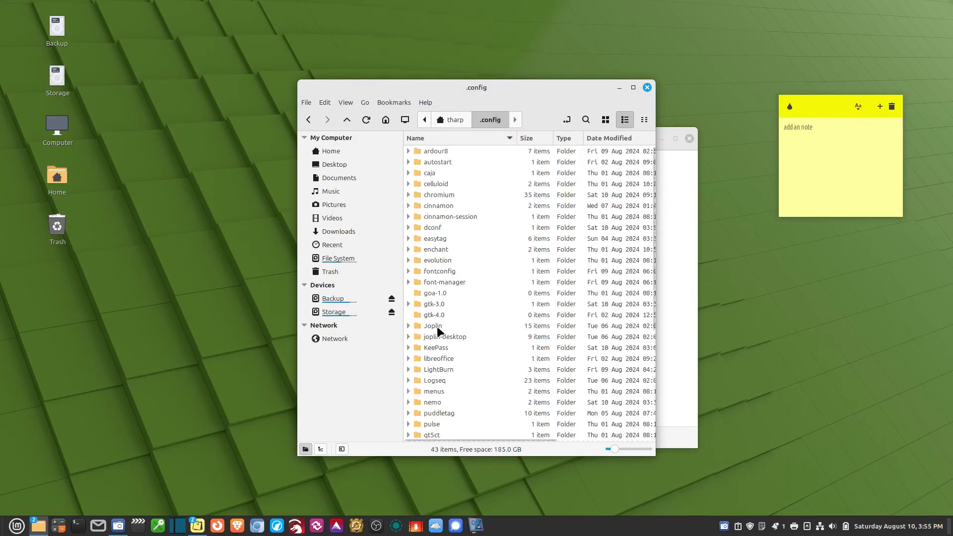
scroll(down, 3)
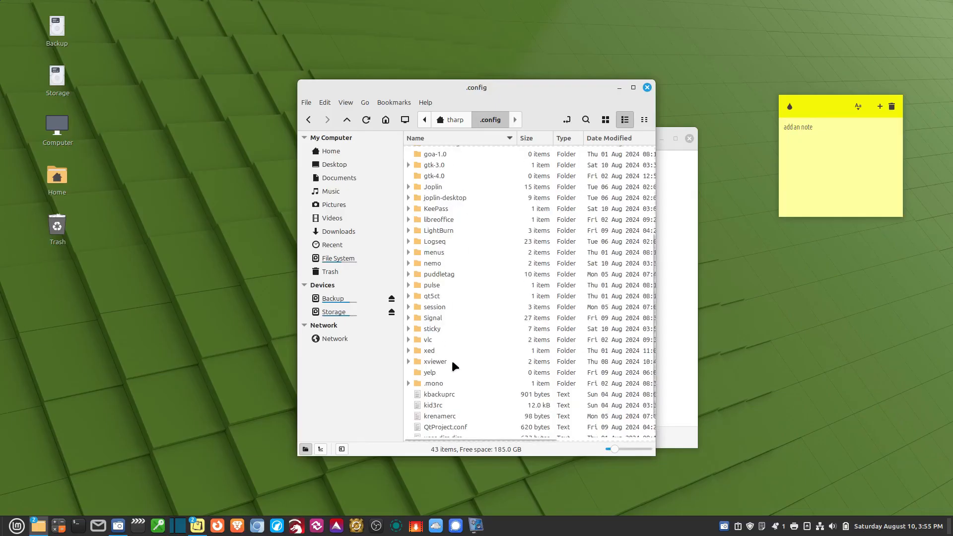
double_click(431, 329)
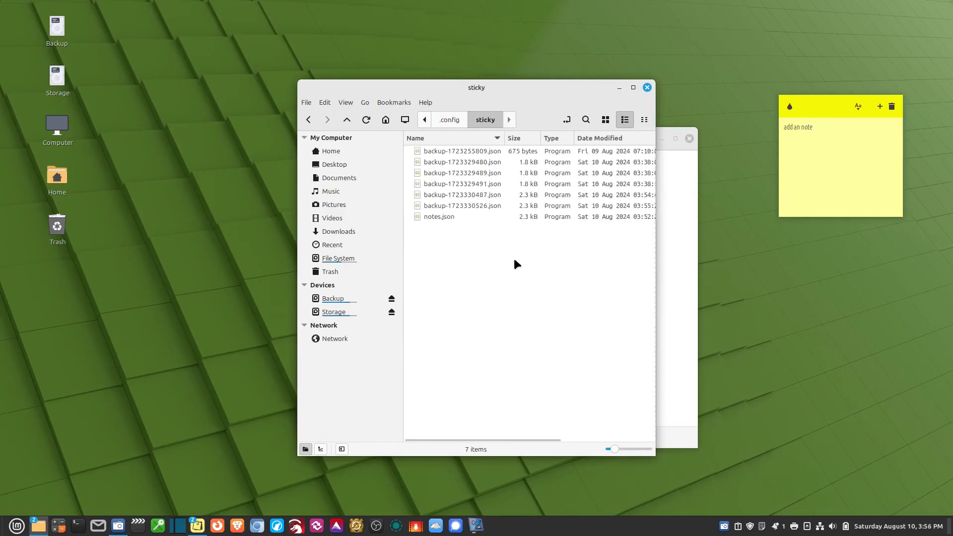
Select all seven files in the sticky folder and delete them, leaving the newly created backups
key(ctrl+a)
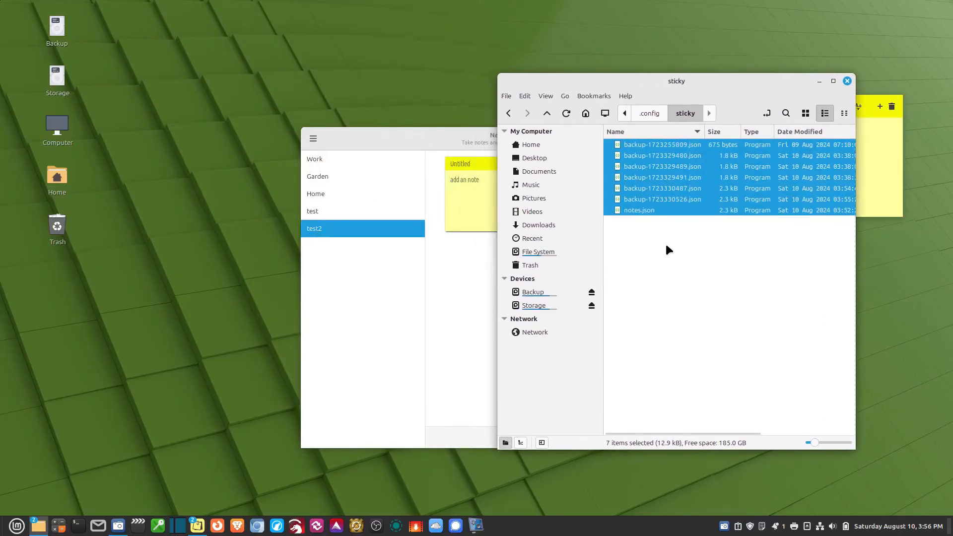
mouse_move(636, 179)
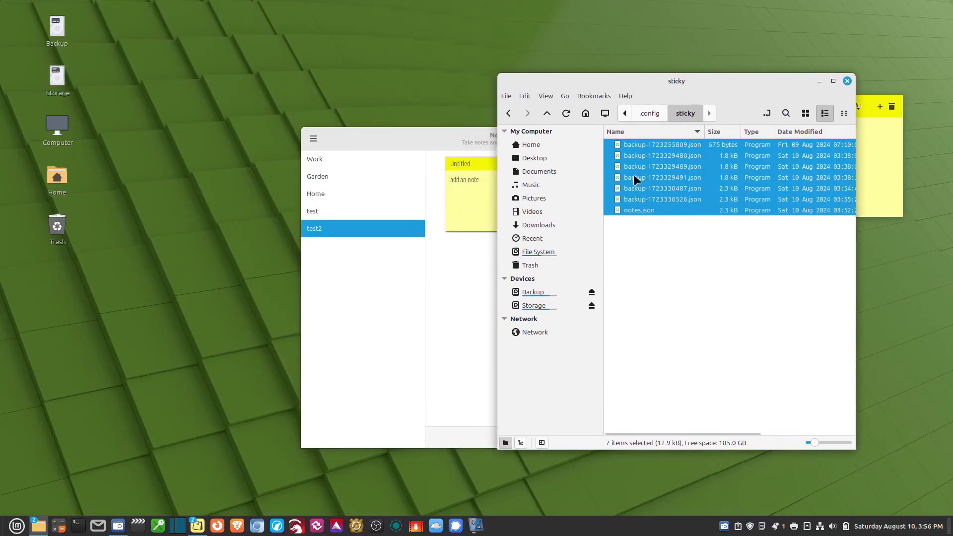
mouse_move(639, 98)
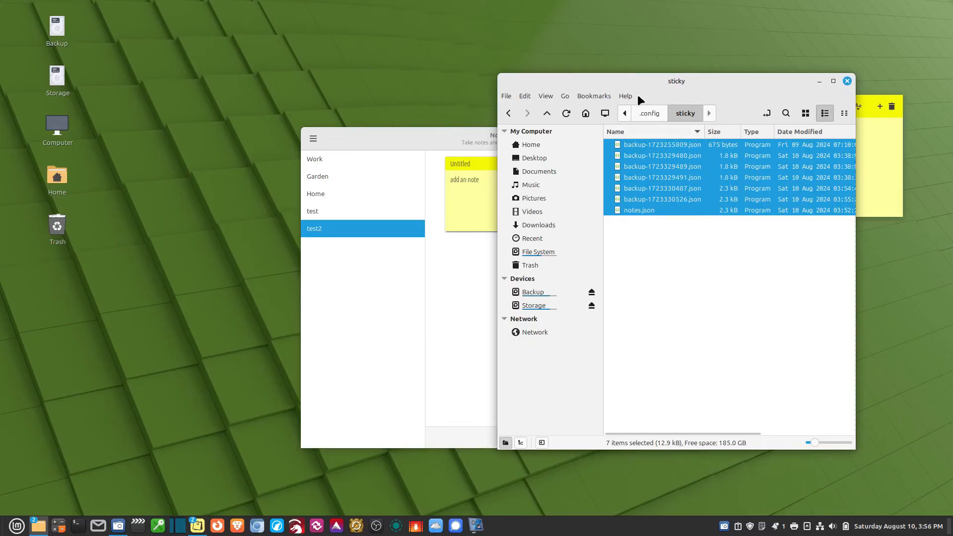
drag(676, 81, 751, 85)
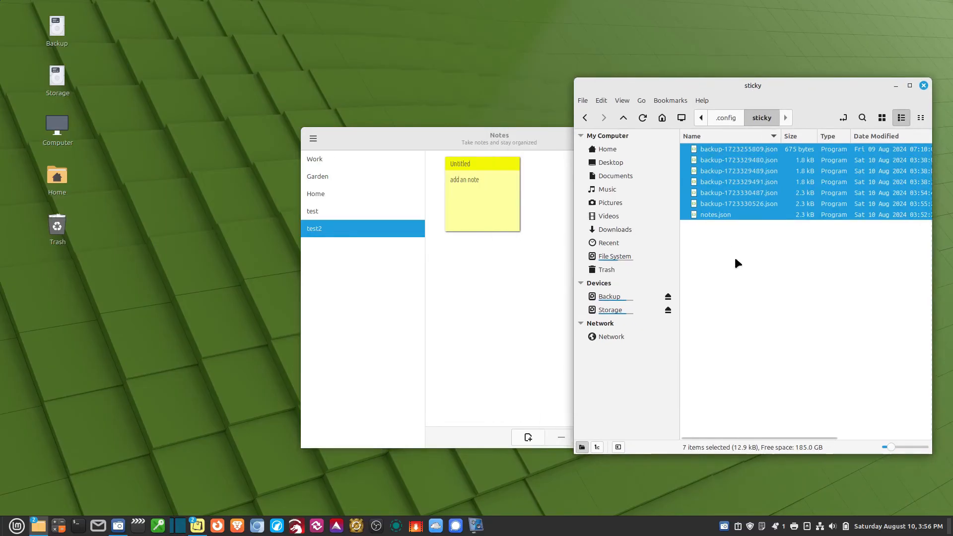
click(738, 149)
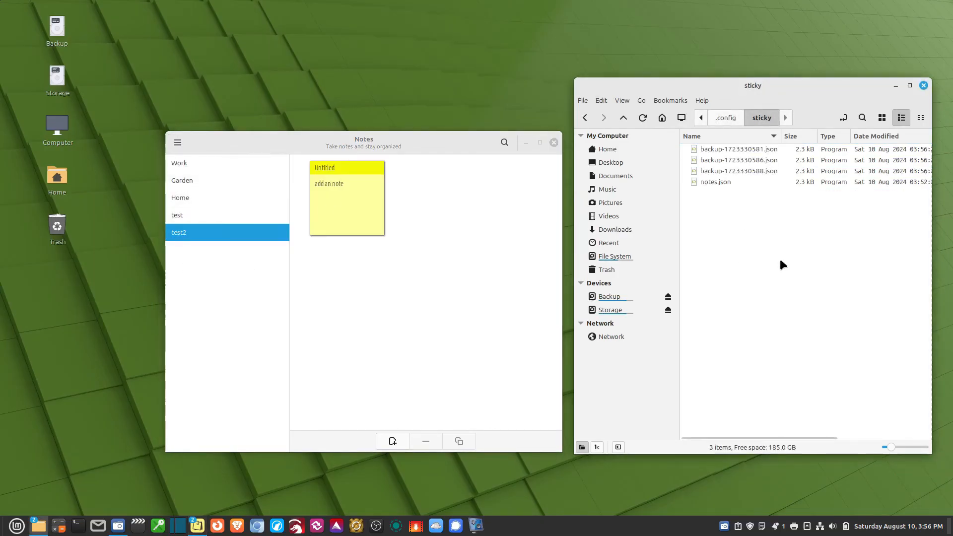
Review the earliest and latest entries in the Restore Backups list, then cancel without restoring
click(739, 160)
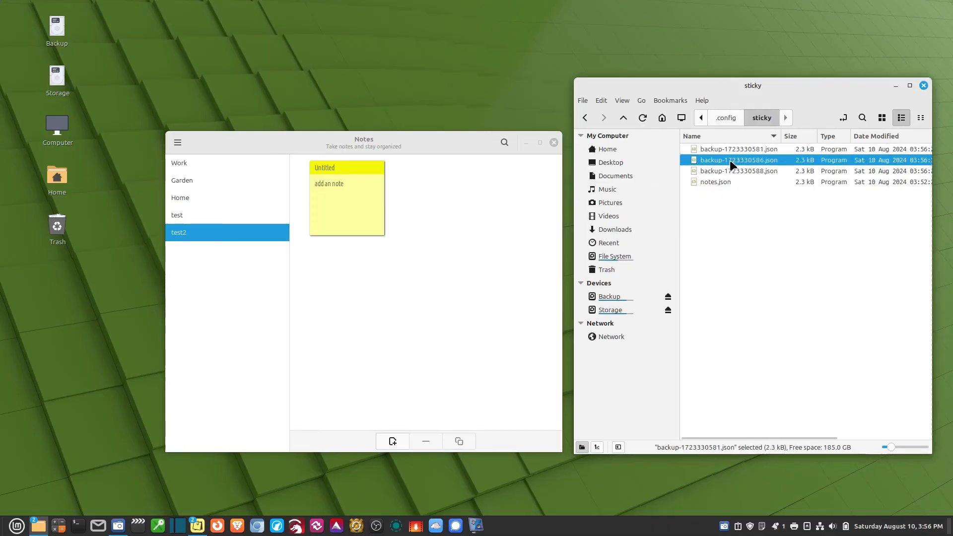
click(177, 142)
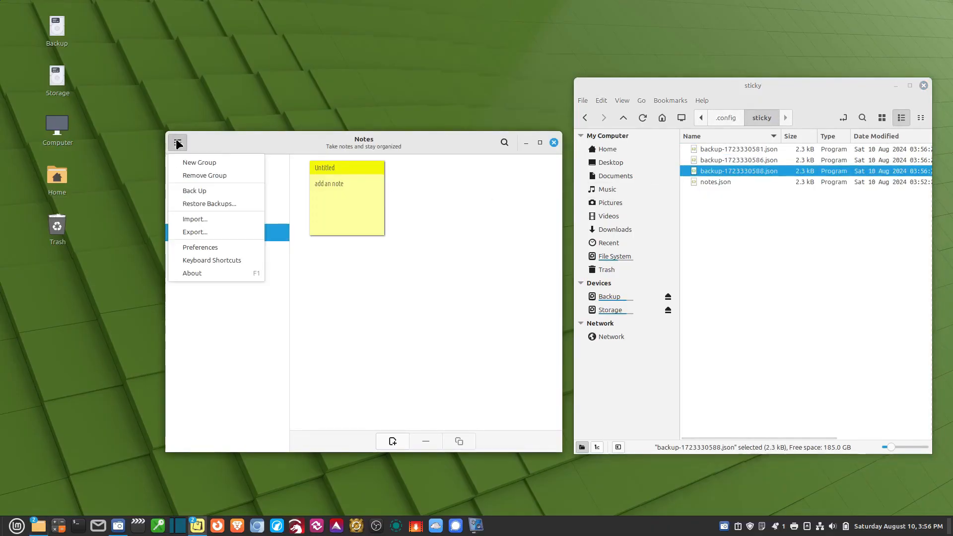
mouse_move(209, 204)
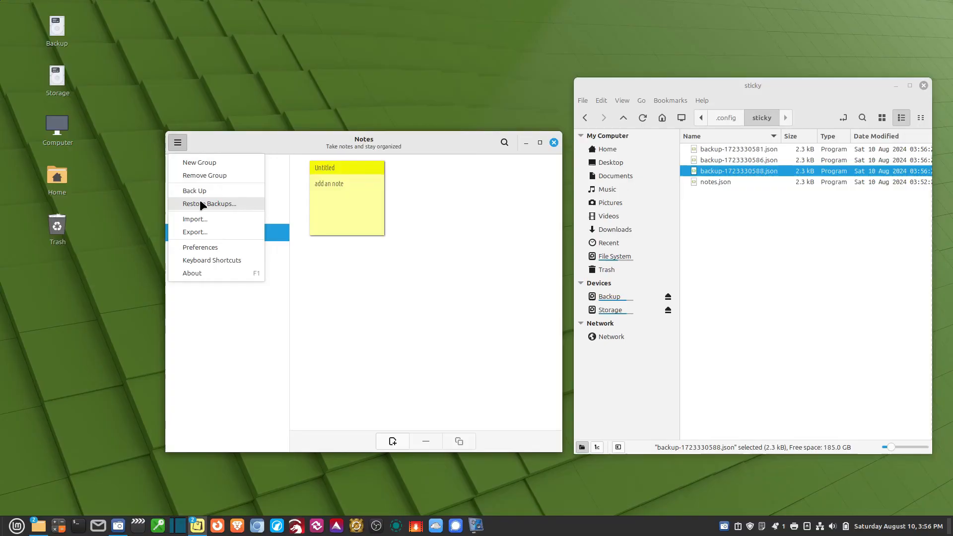
click(210, 203)
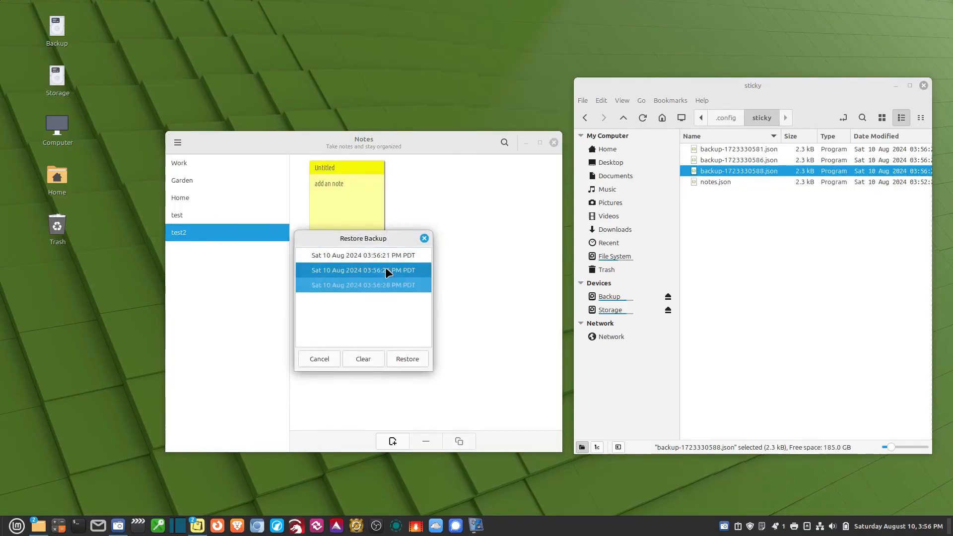
click(363, 255)
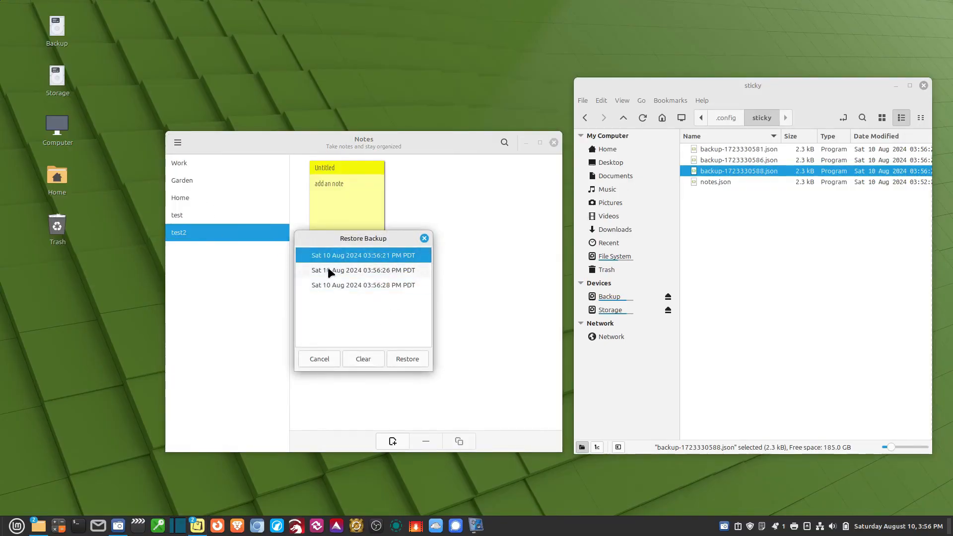
click(363, 285)
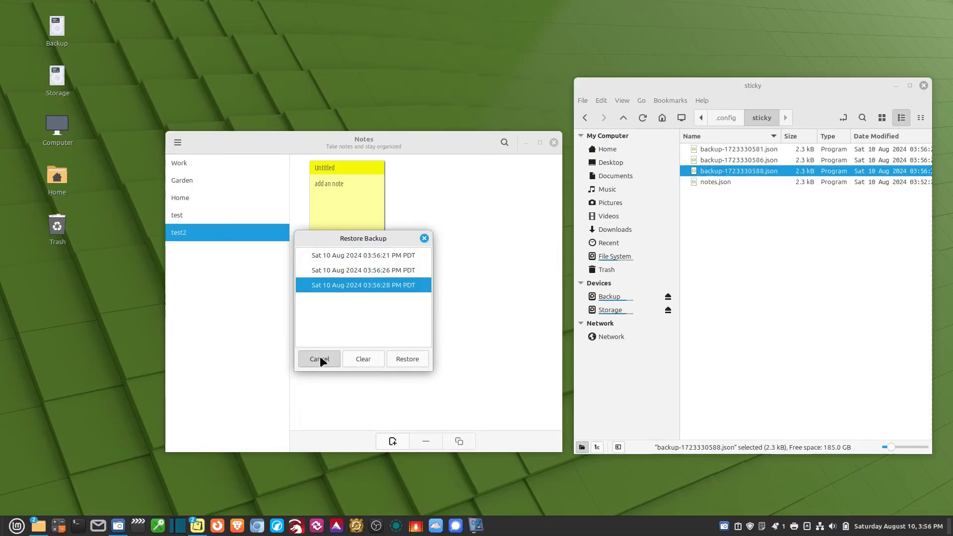
click(177, 142)
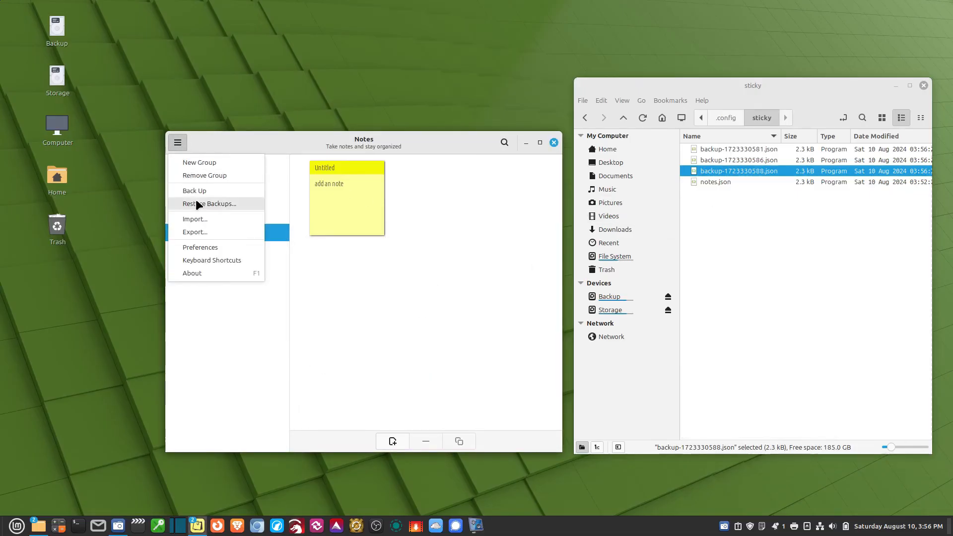
Clear all saved backups from the Restore Backups dialog, leaving only notes.json
click(209, 204)
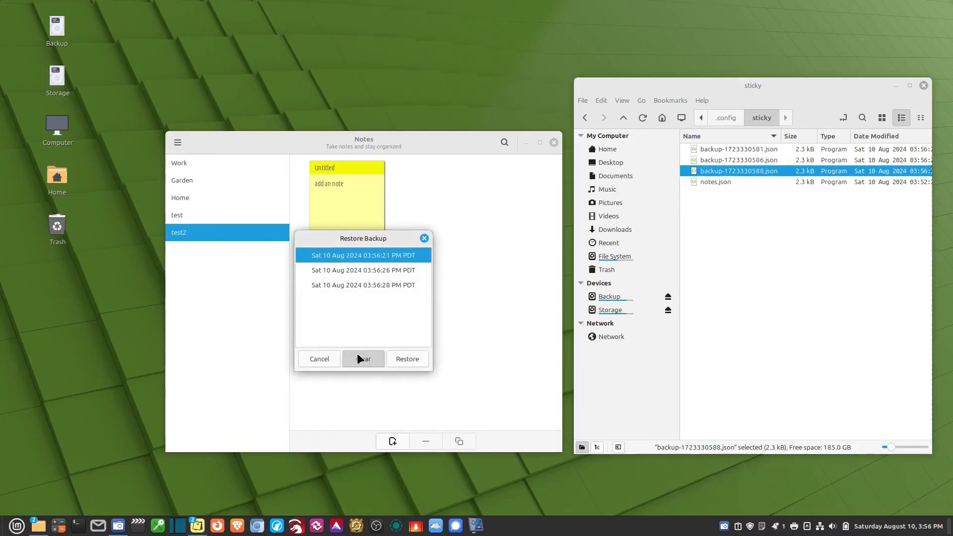
click(363, 358)
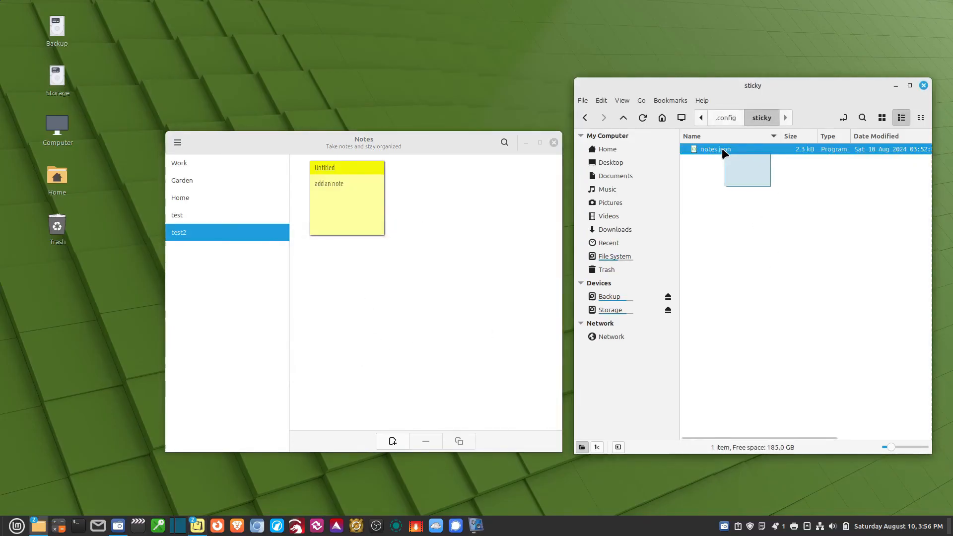
Run Back Up from Notes and confirm backup-1723330611.json appears in .config/sticky beside notes.json
click(177, 142)
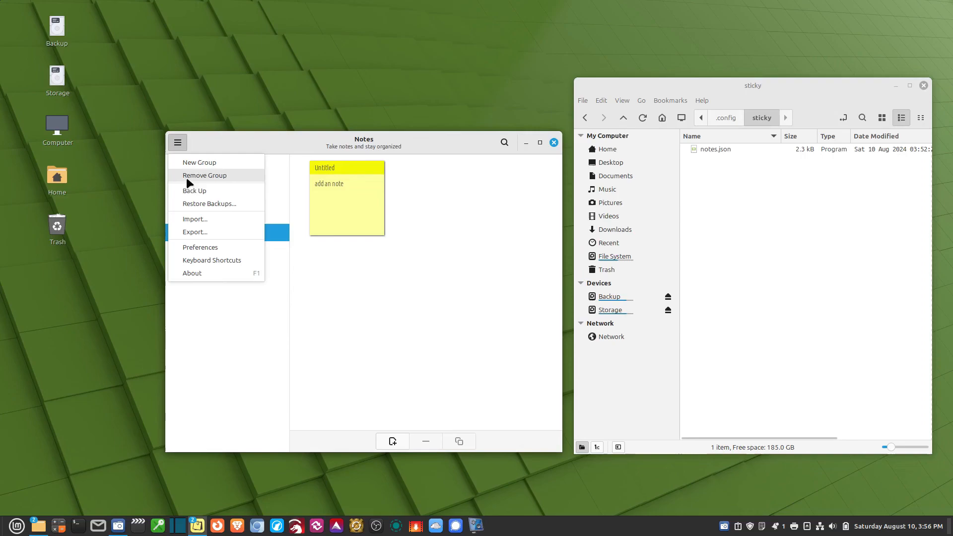
click(195, 191)
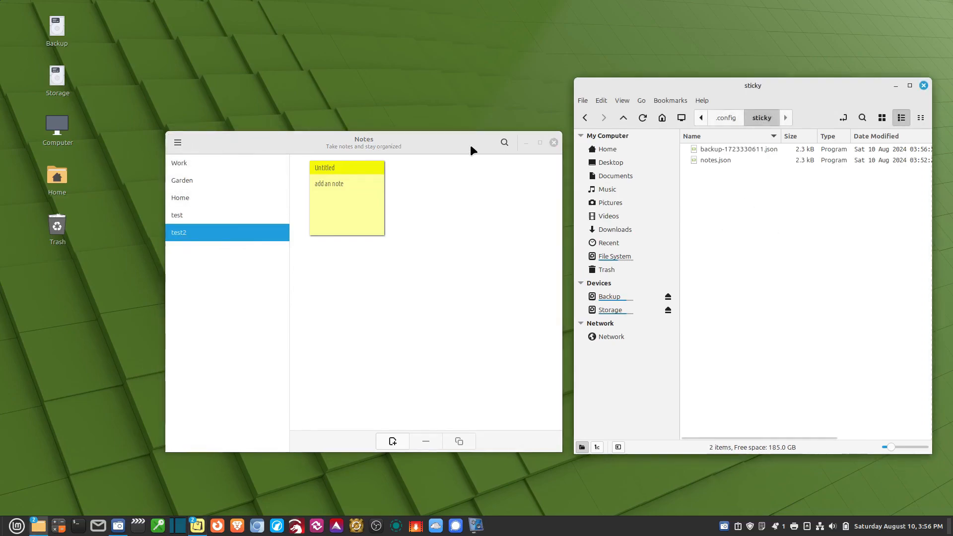
mouse_move(553, 149)
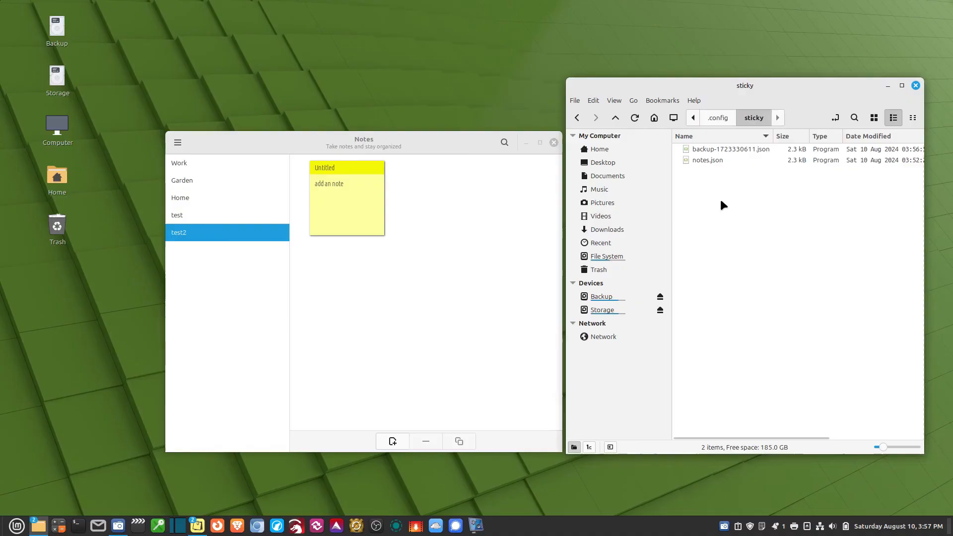
mouse_move(718, 122)
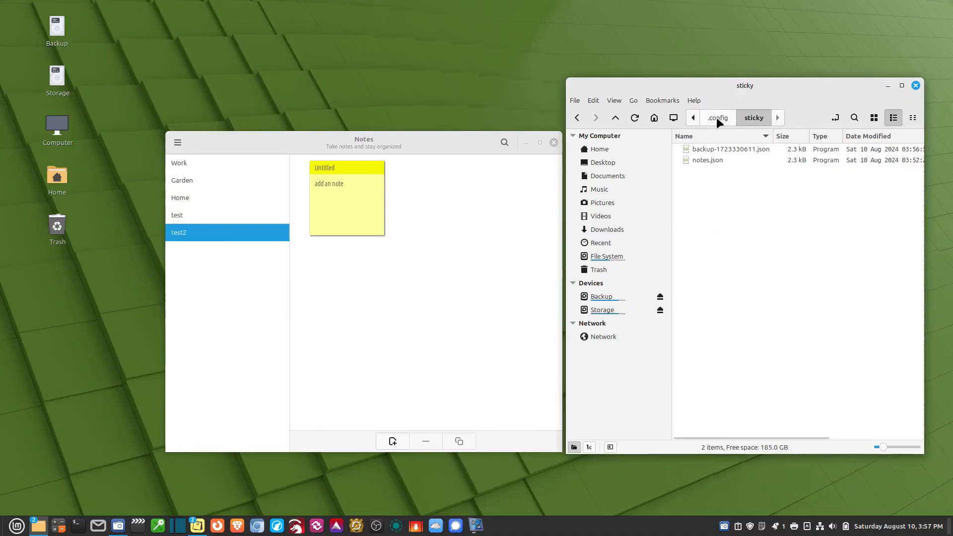
click(717, 117)
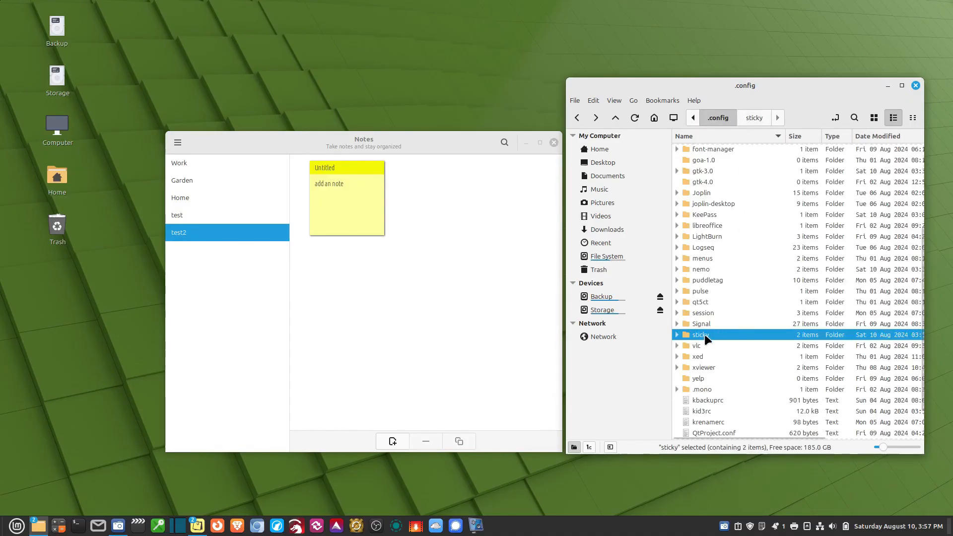
double_click(702, 335)
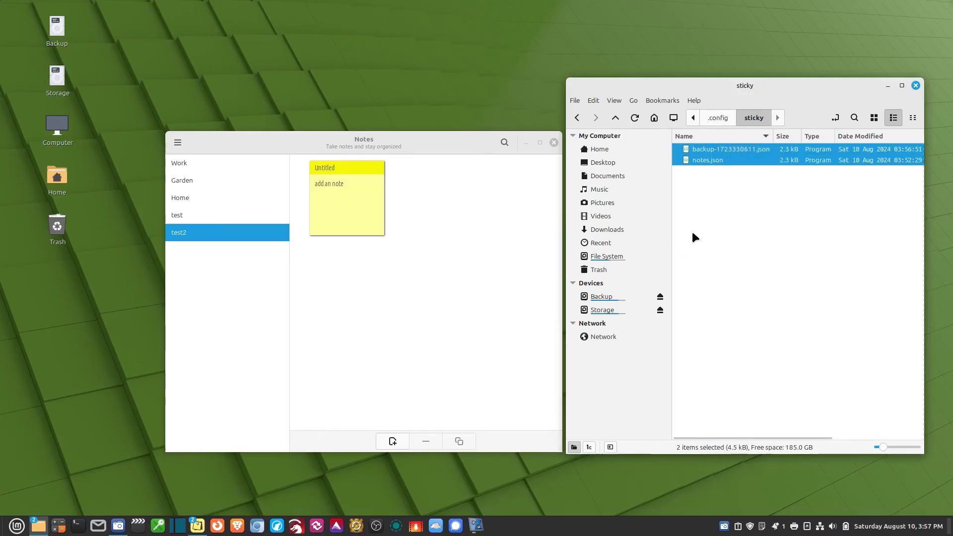
click(692, 117)
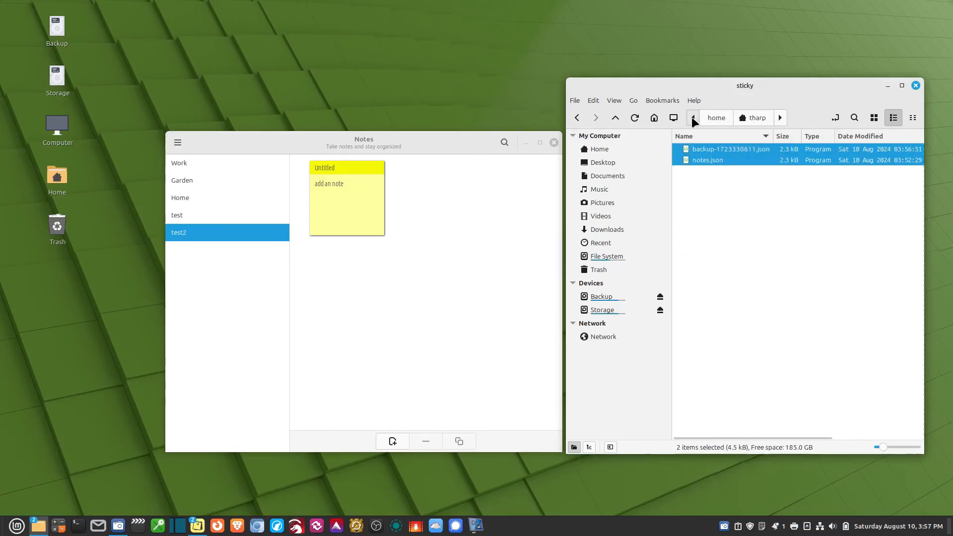
Switch the manager to the Garden group, restoring Harvest peas and Transplant lettuce on the desktop
click(915, 86)
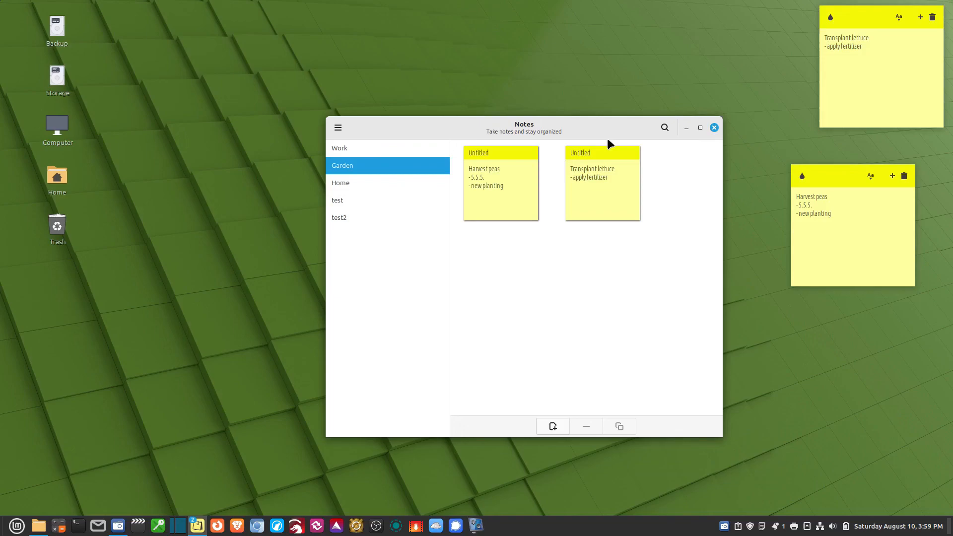
mouse_move(546, 240)
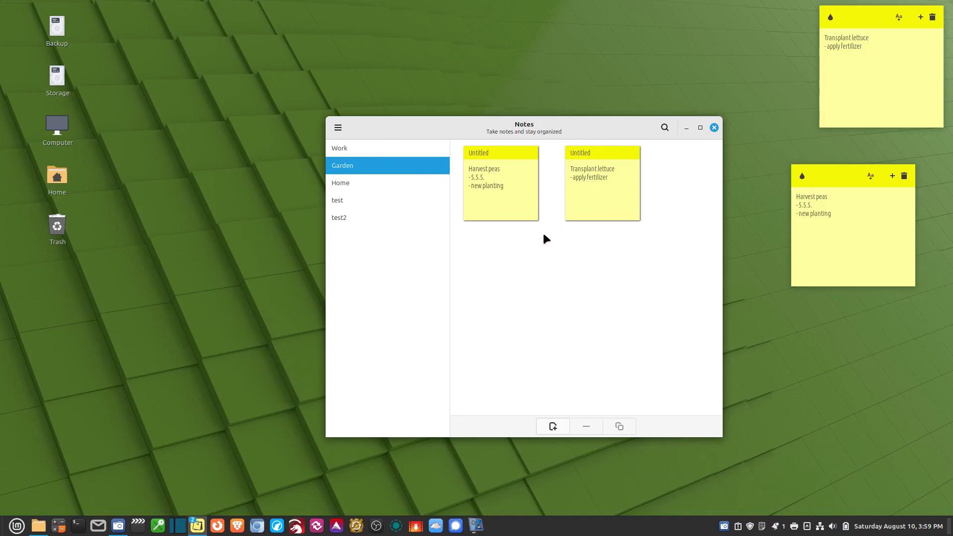
mouse_move(645, 269)
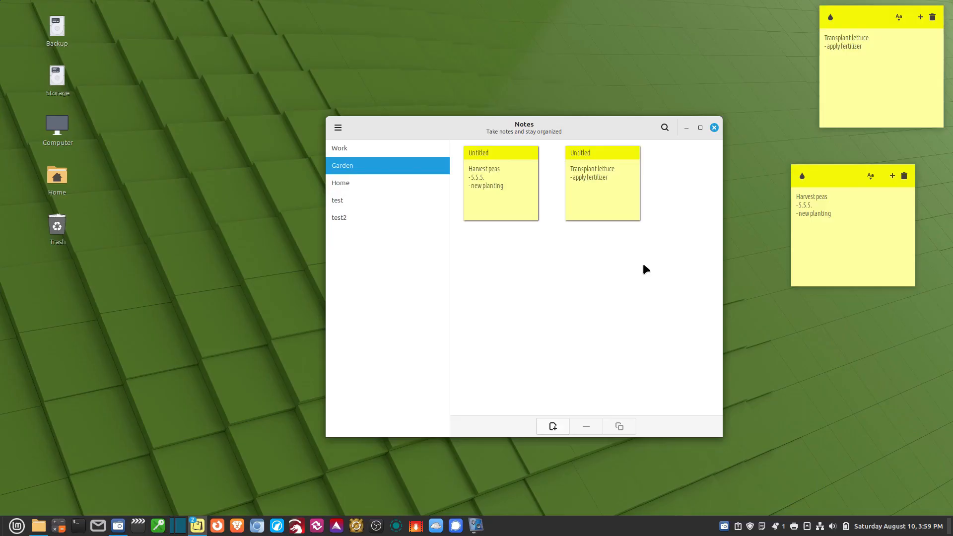
mouse_move(603, 160)
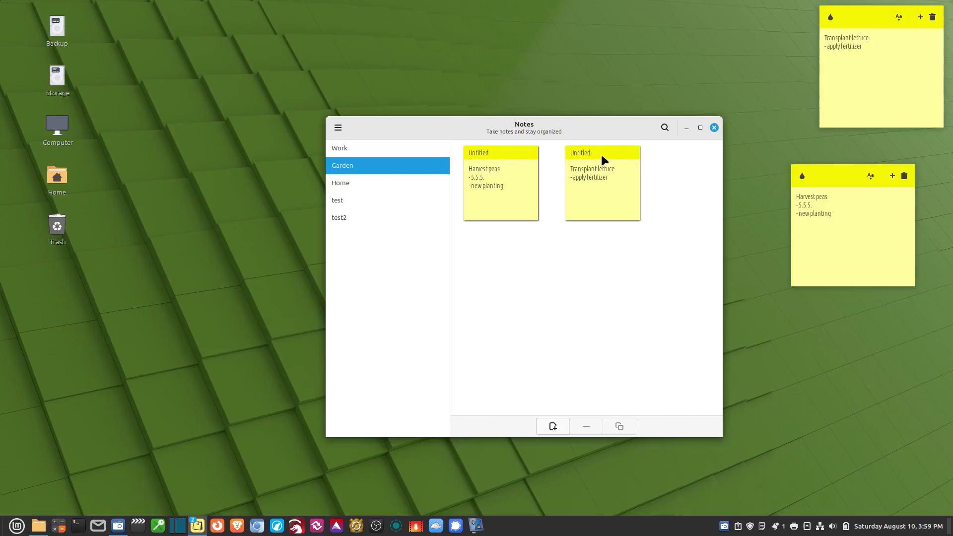
drag(523, 125, 292, 142)
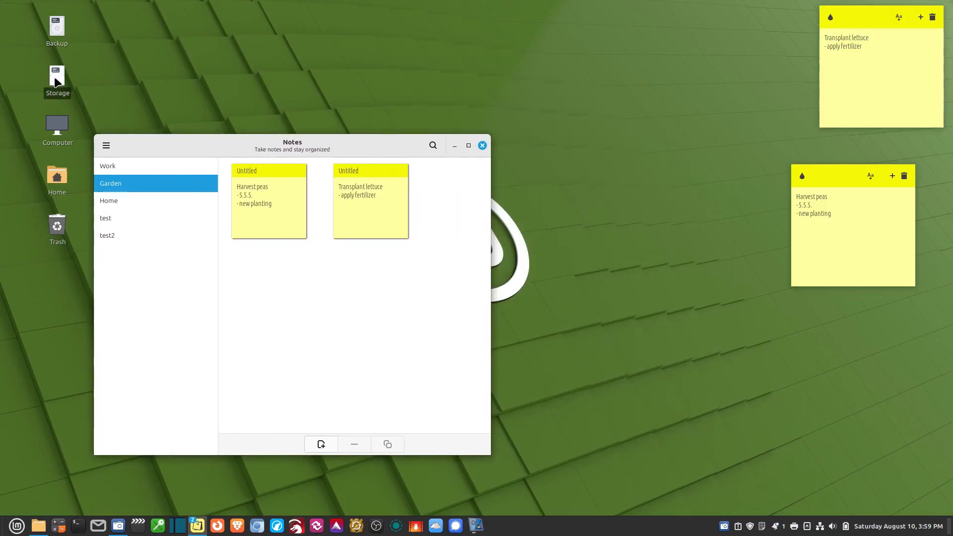
Close the Storage and sticky file manager windows and reopen the Notes manager from the tray applet
double_click(56, 77)
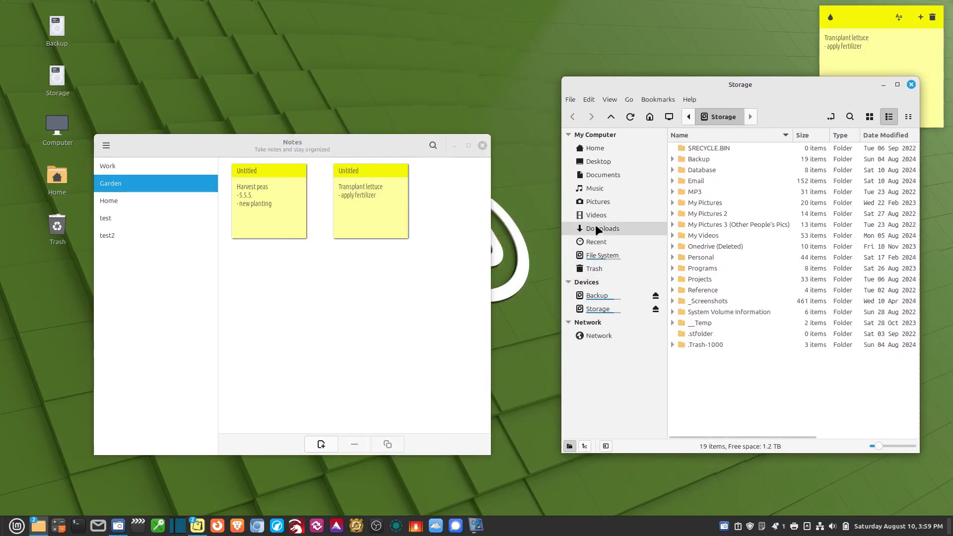
click(593, 148)
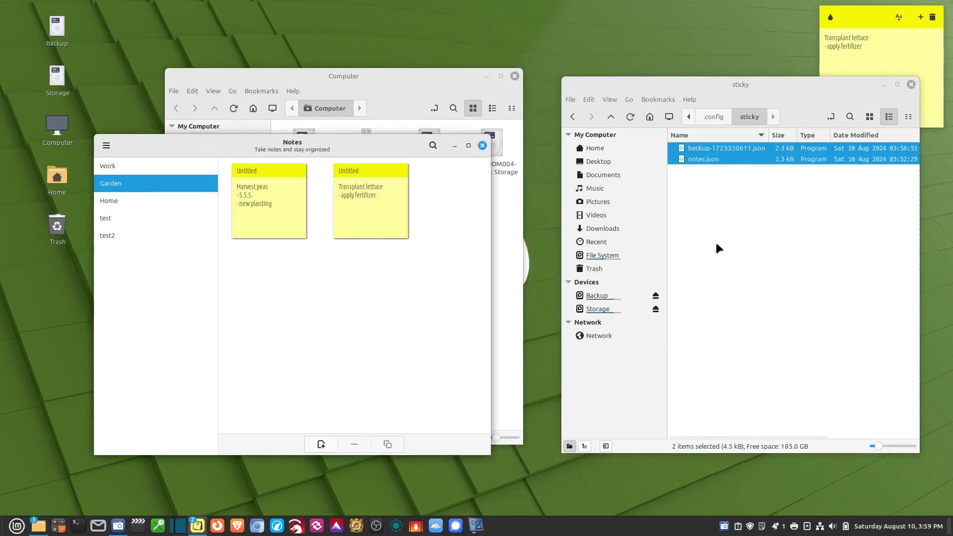
click(106, 145)
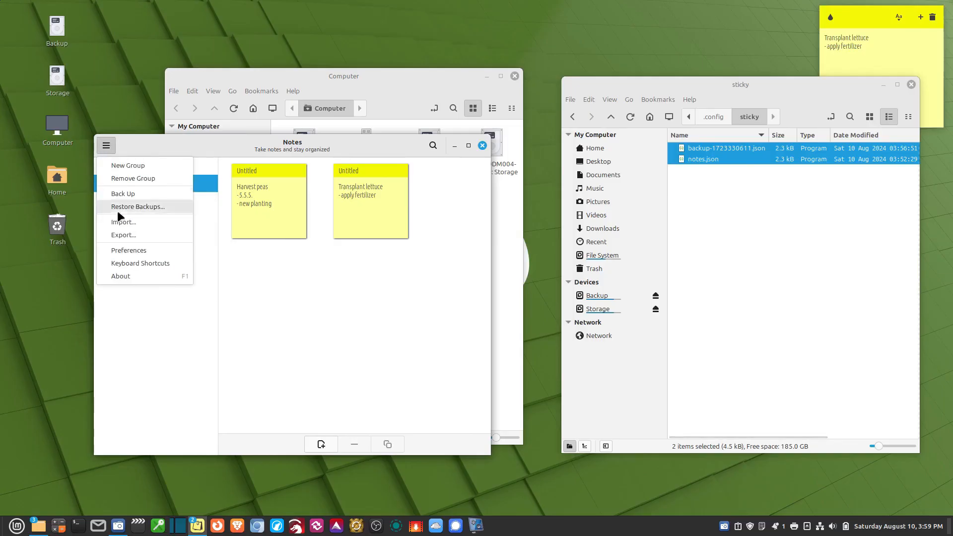
click(123, 221)
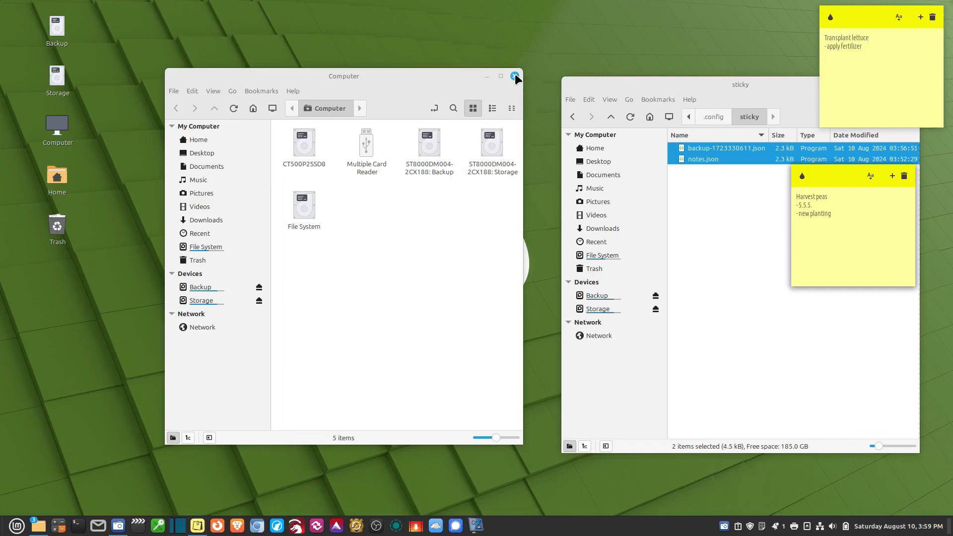
click(515, 76)
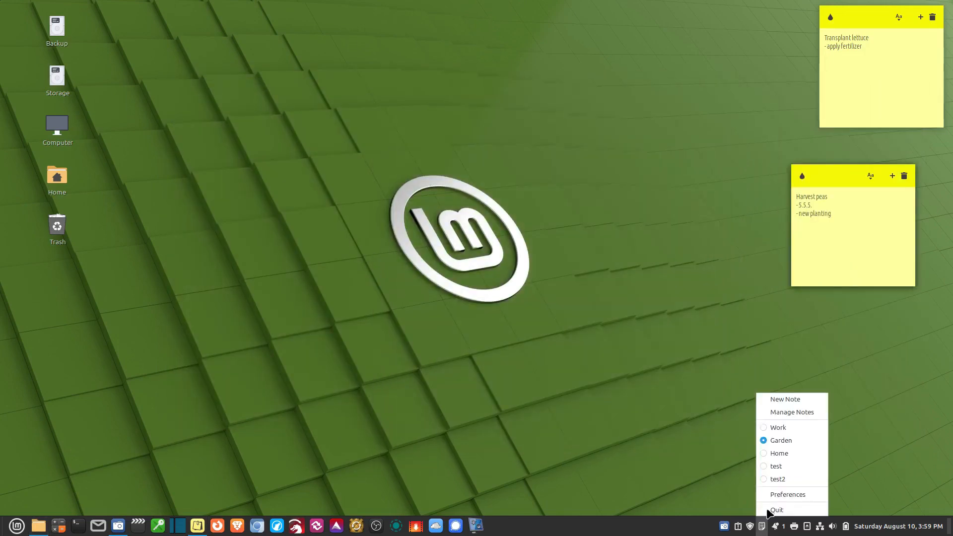
click(792, 411)
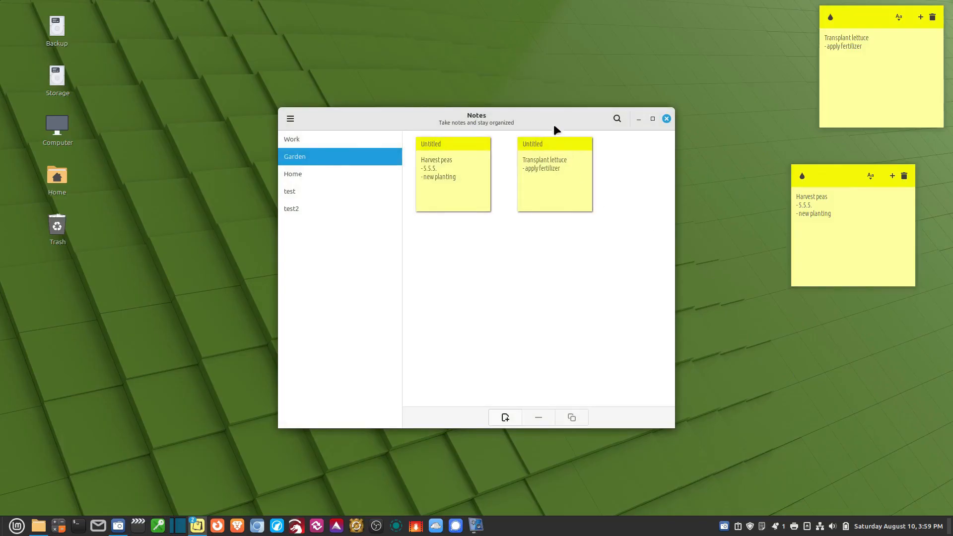